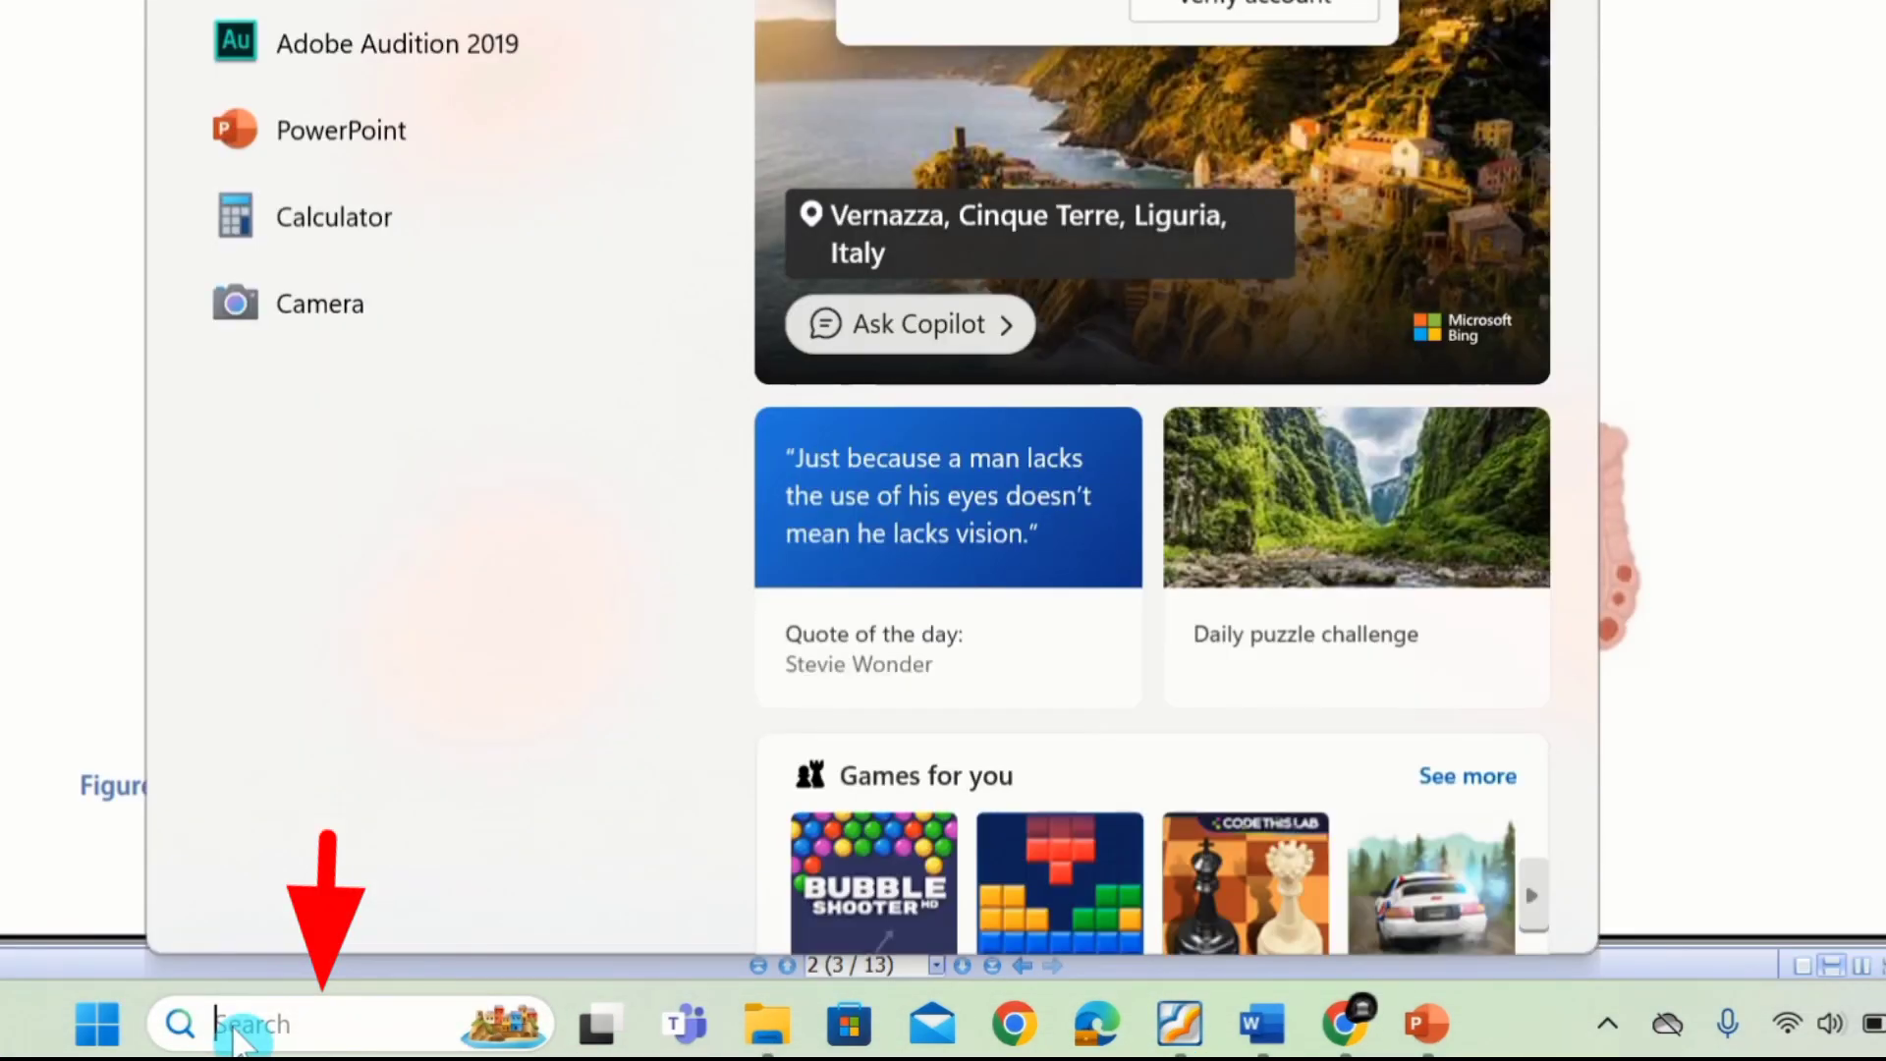
- Search the Start menu for 'sni' to launch Snipping Tool and snip Figure 1
text(sni)
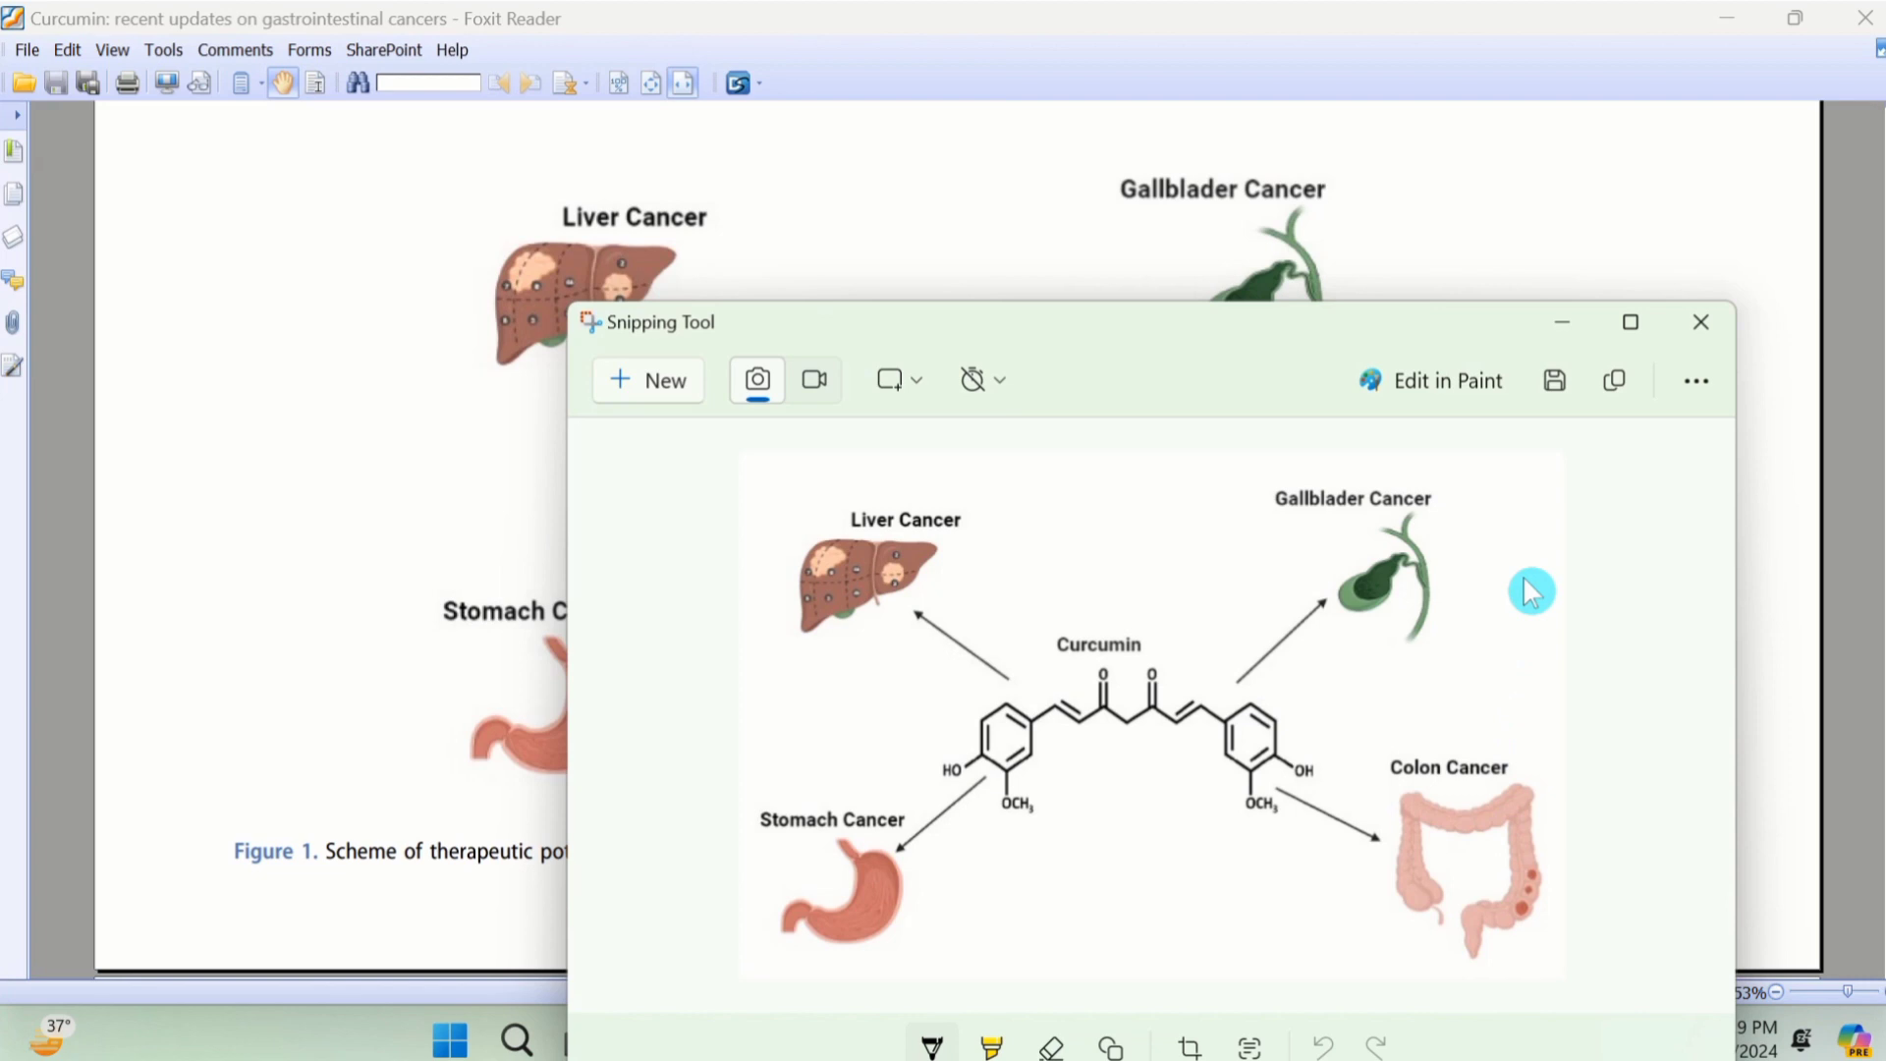
- Maximize the snip, draw a yellow highlight and black pen scribble above Curcumin, then erase them
click(1630, 320)
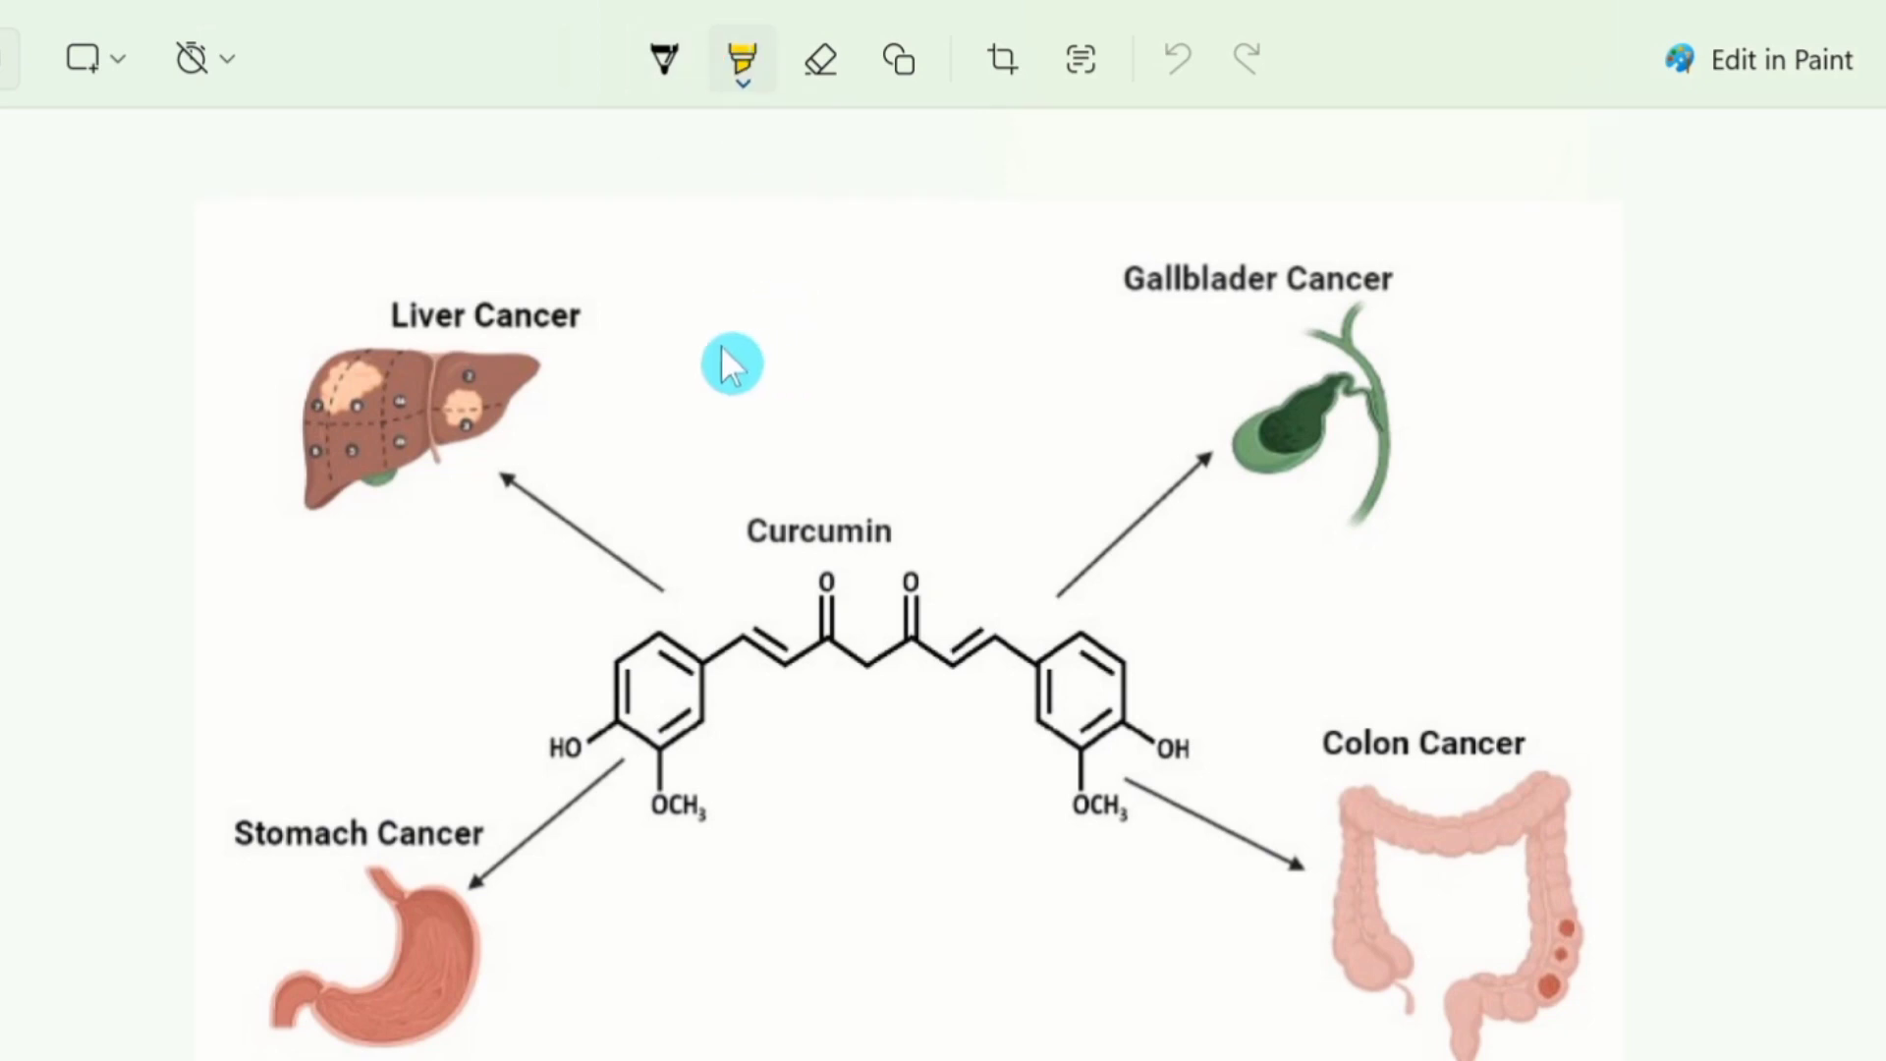
drag(715, 367, 1004, 391)
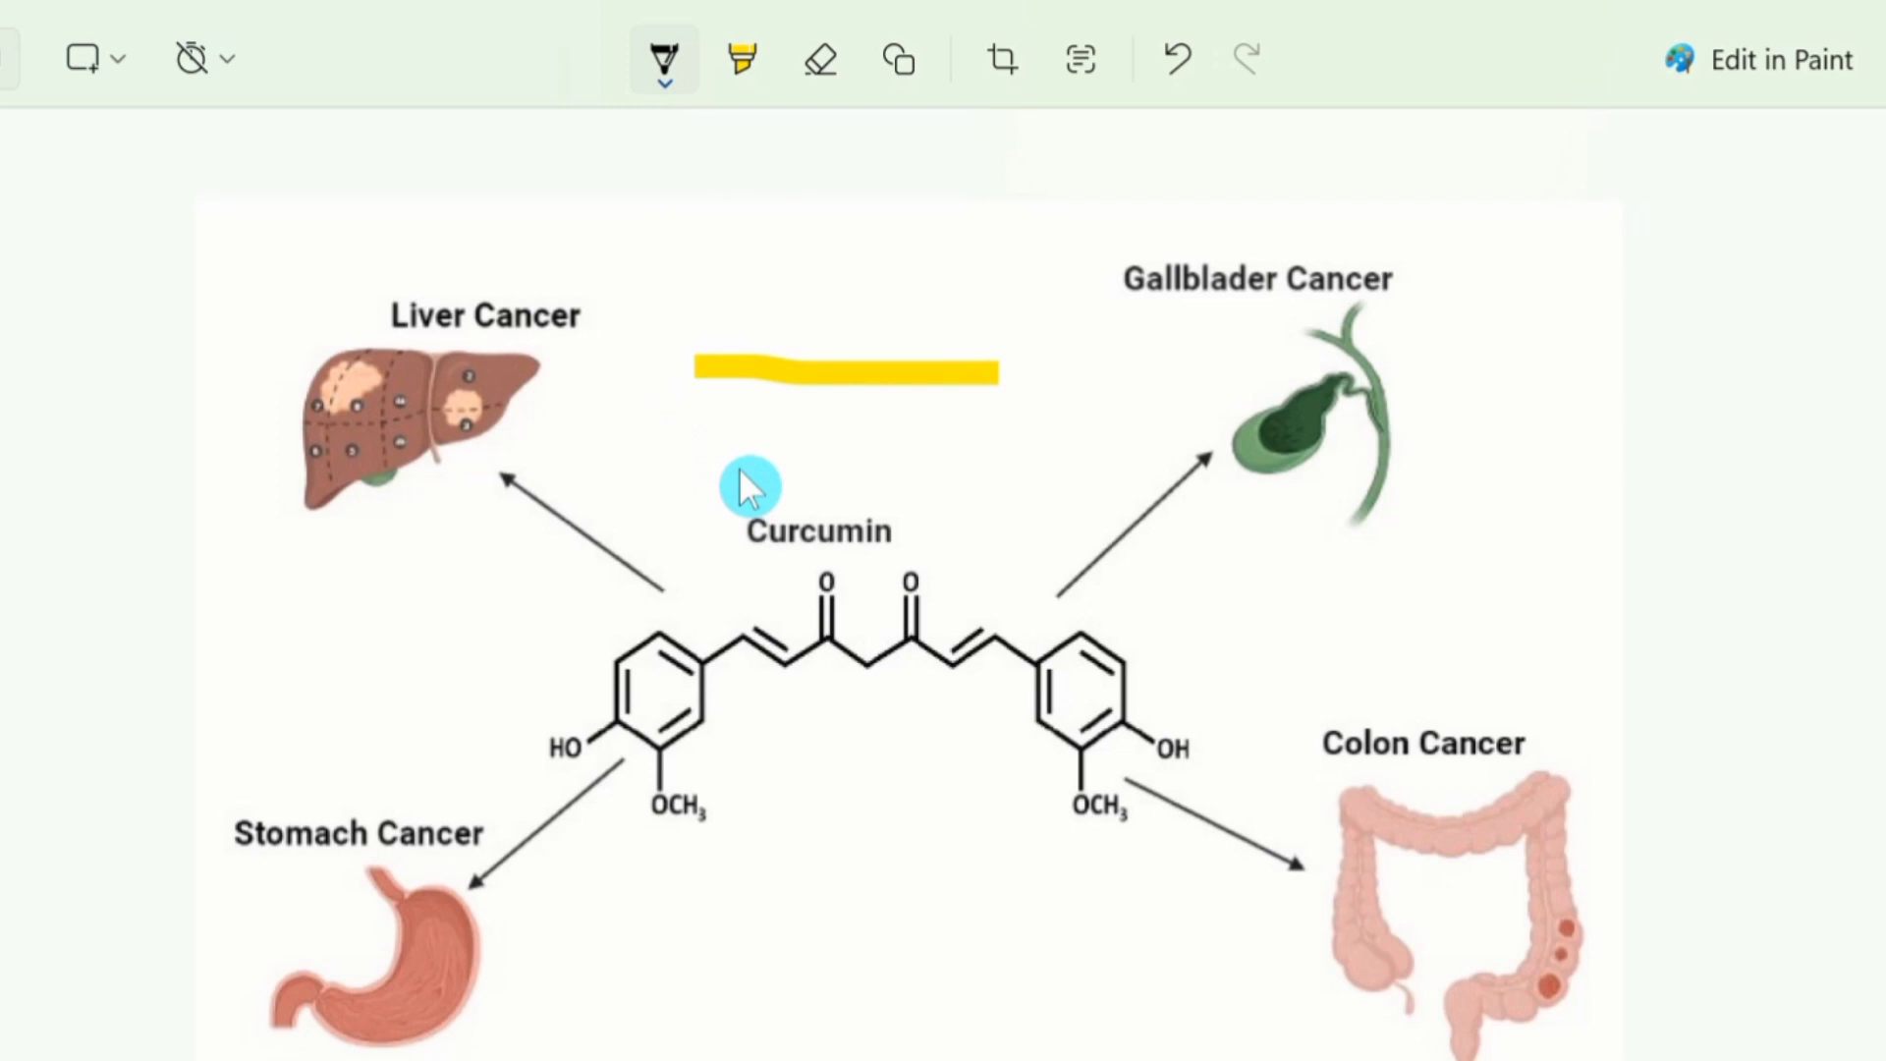
drag(747, 487, 962, 452)
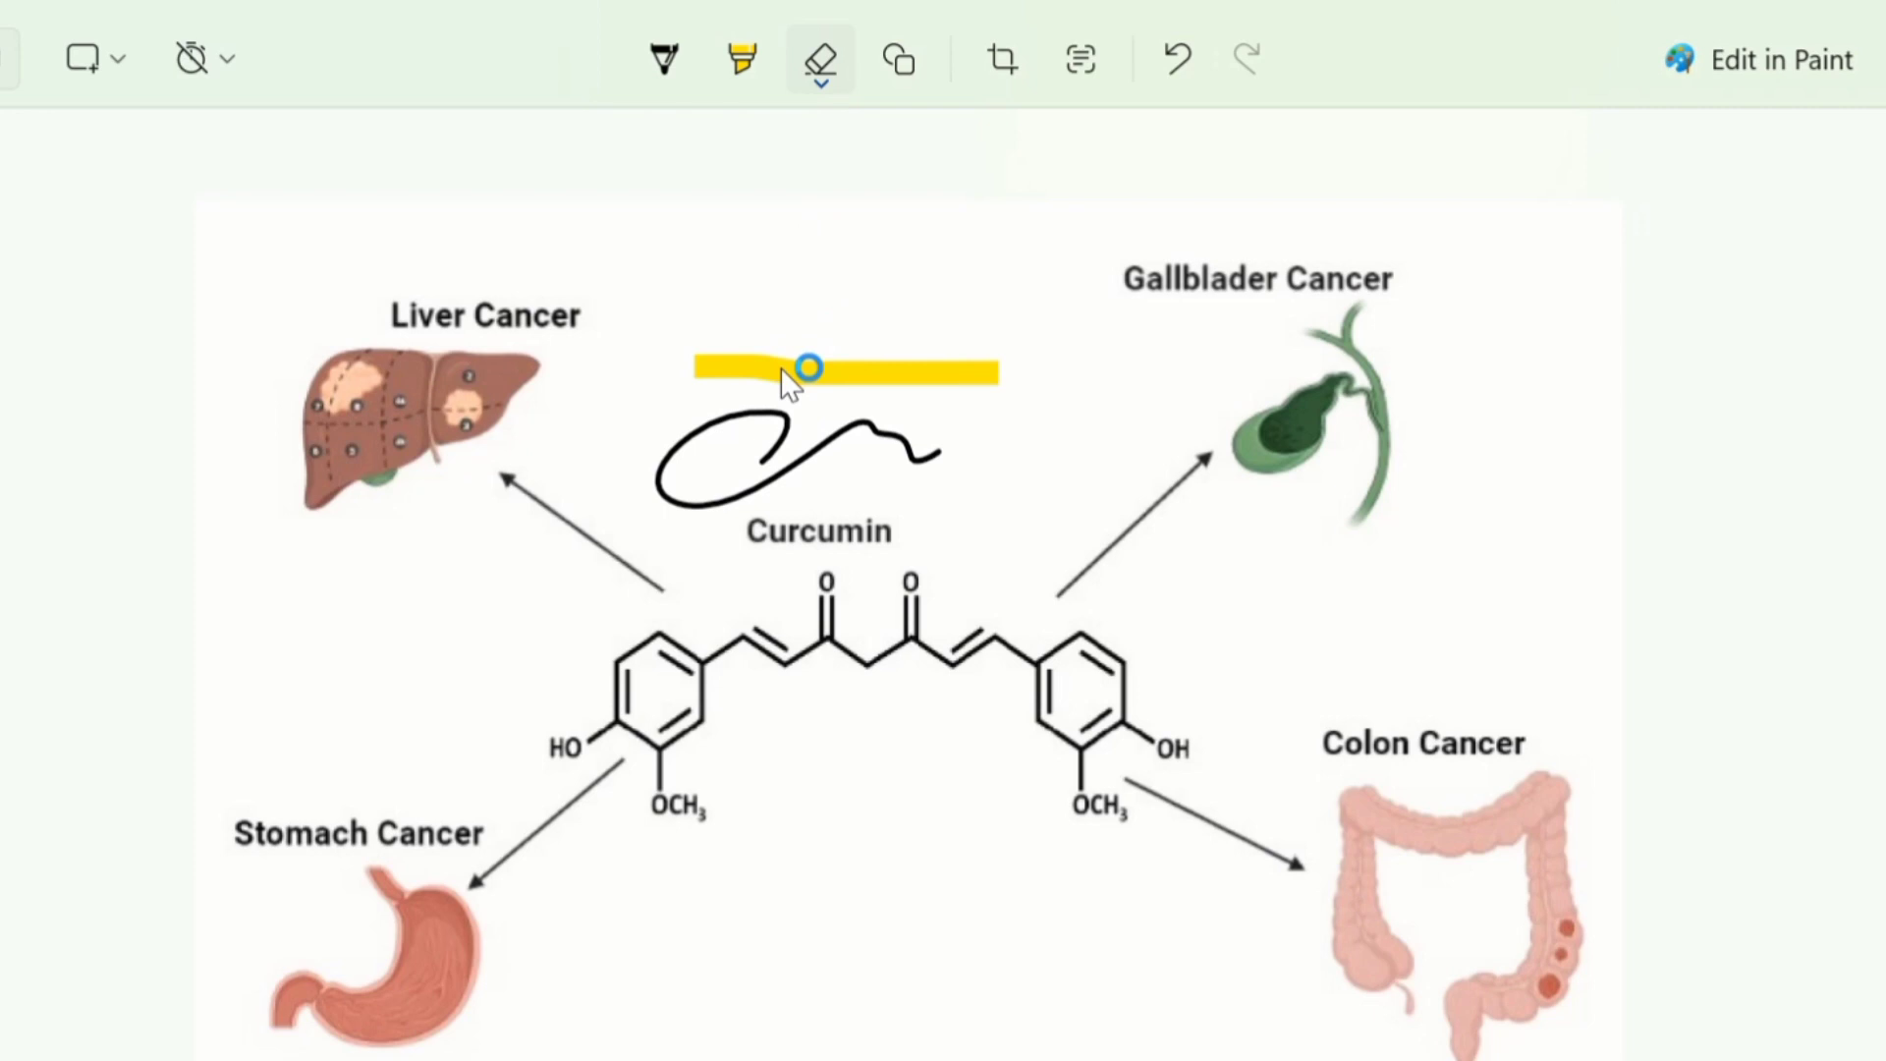
drag(805, 368, 962, 383)
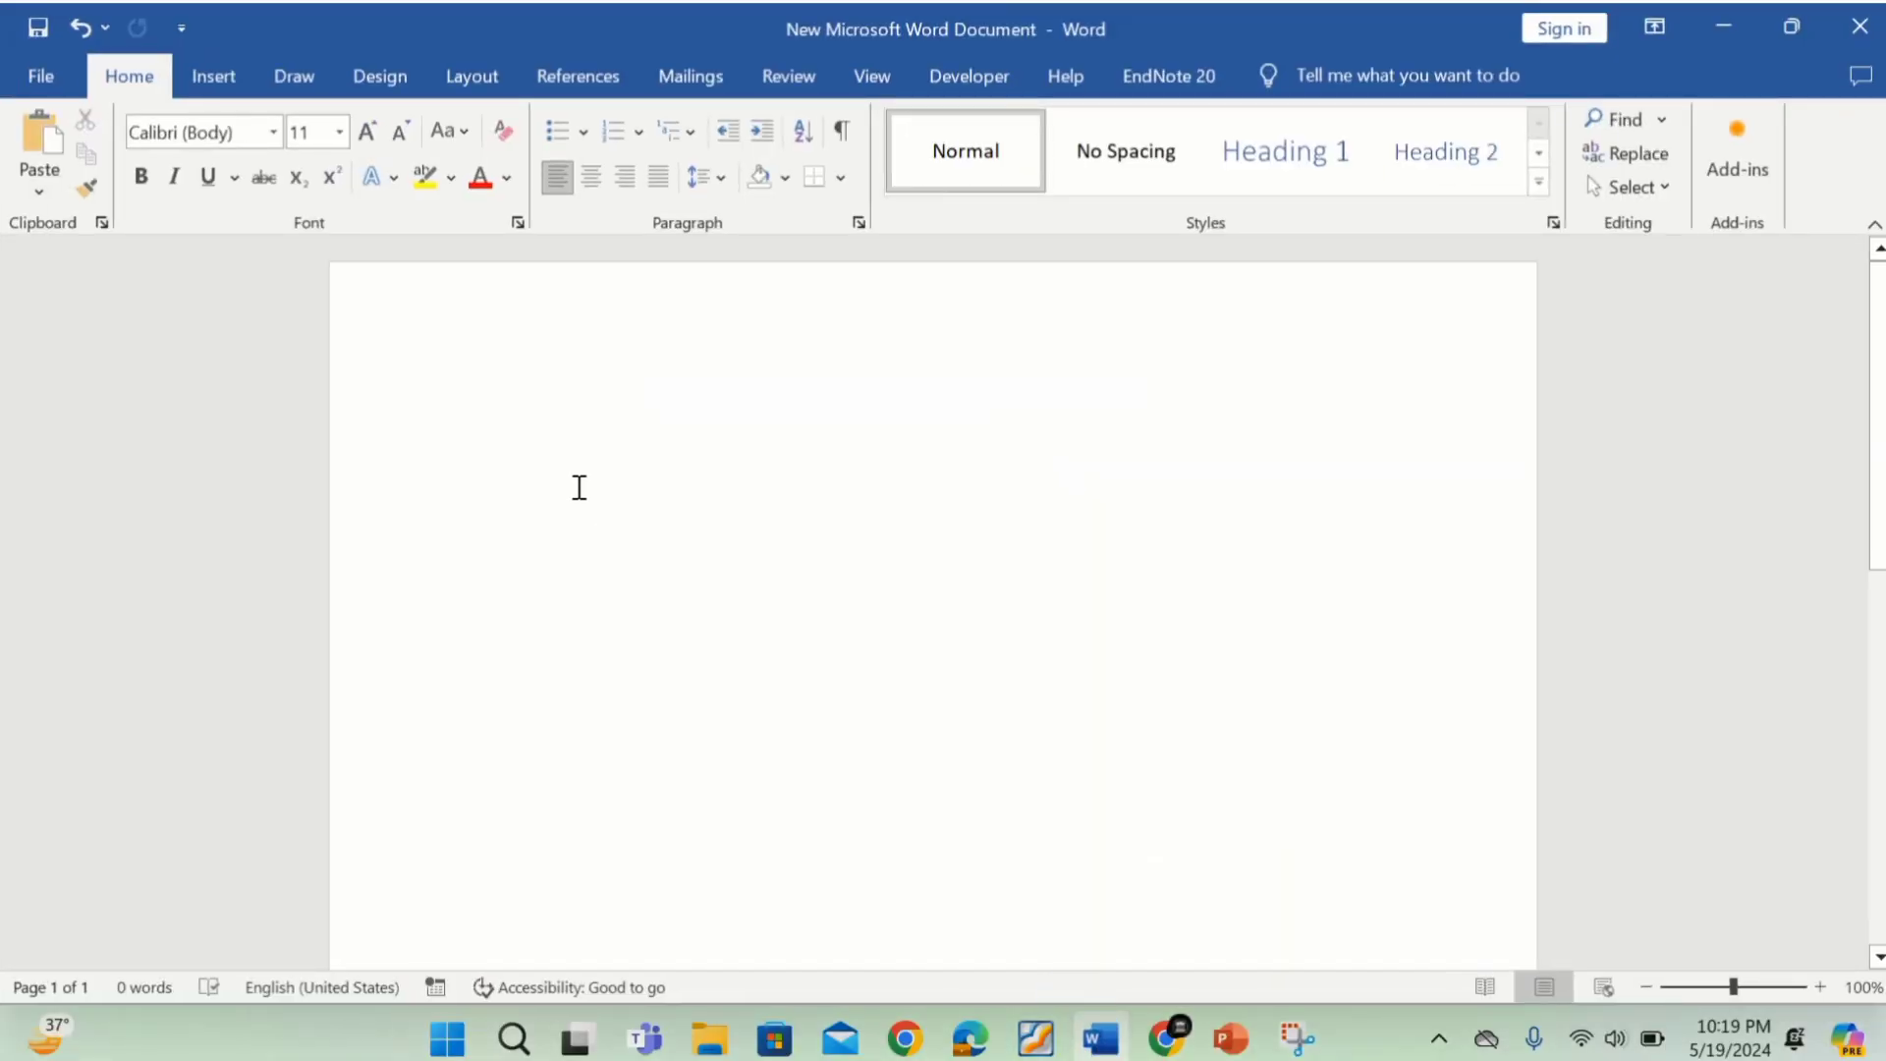
- Paste the snipped figure with Keep Source Formatting, then select and delete it
right_click(578, 488)
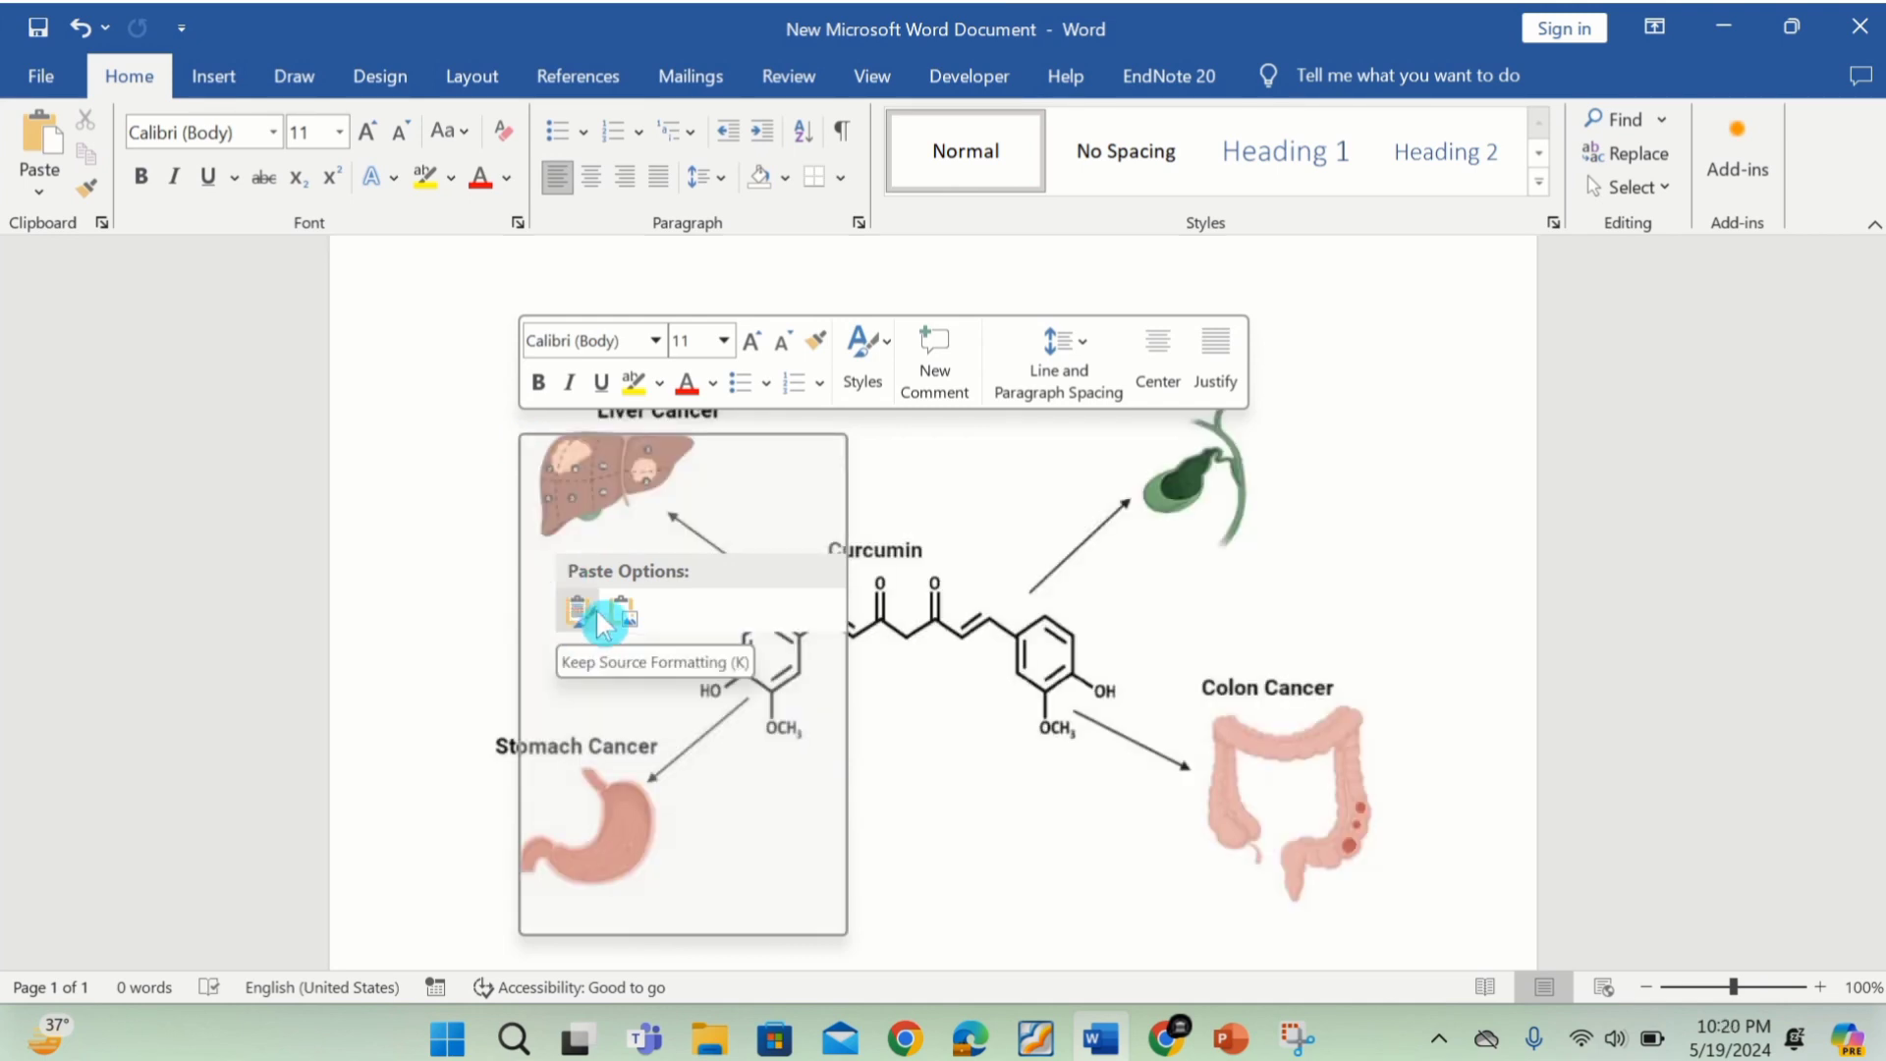
click(578, 611)
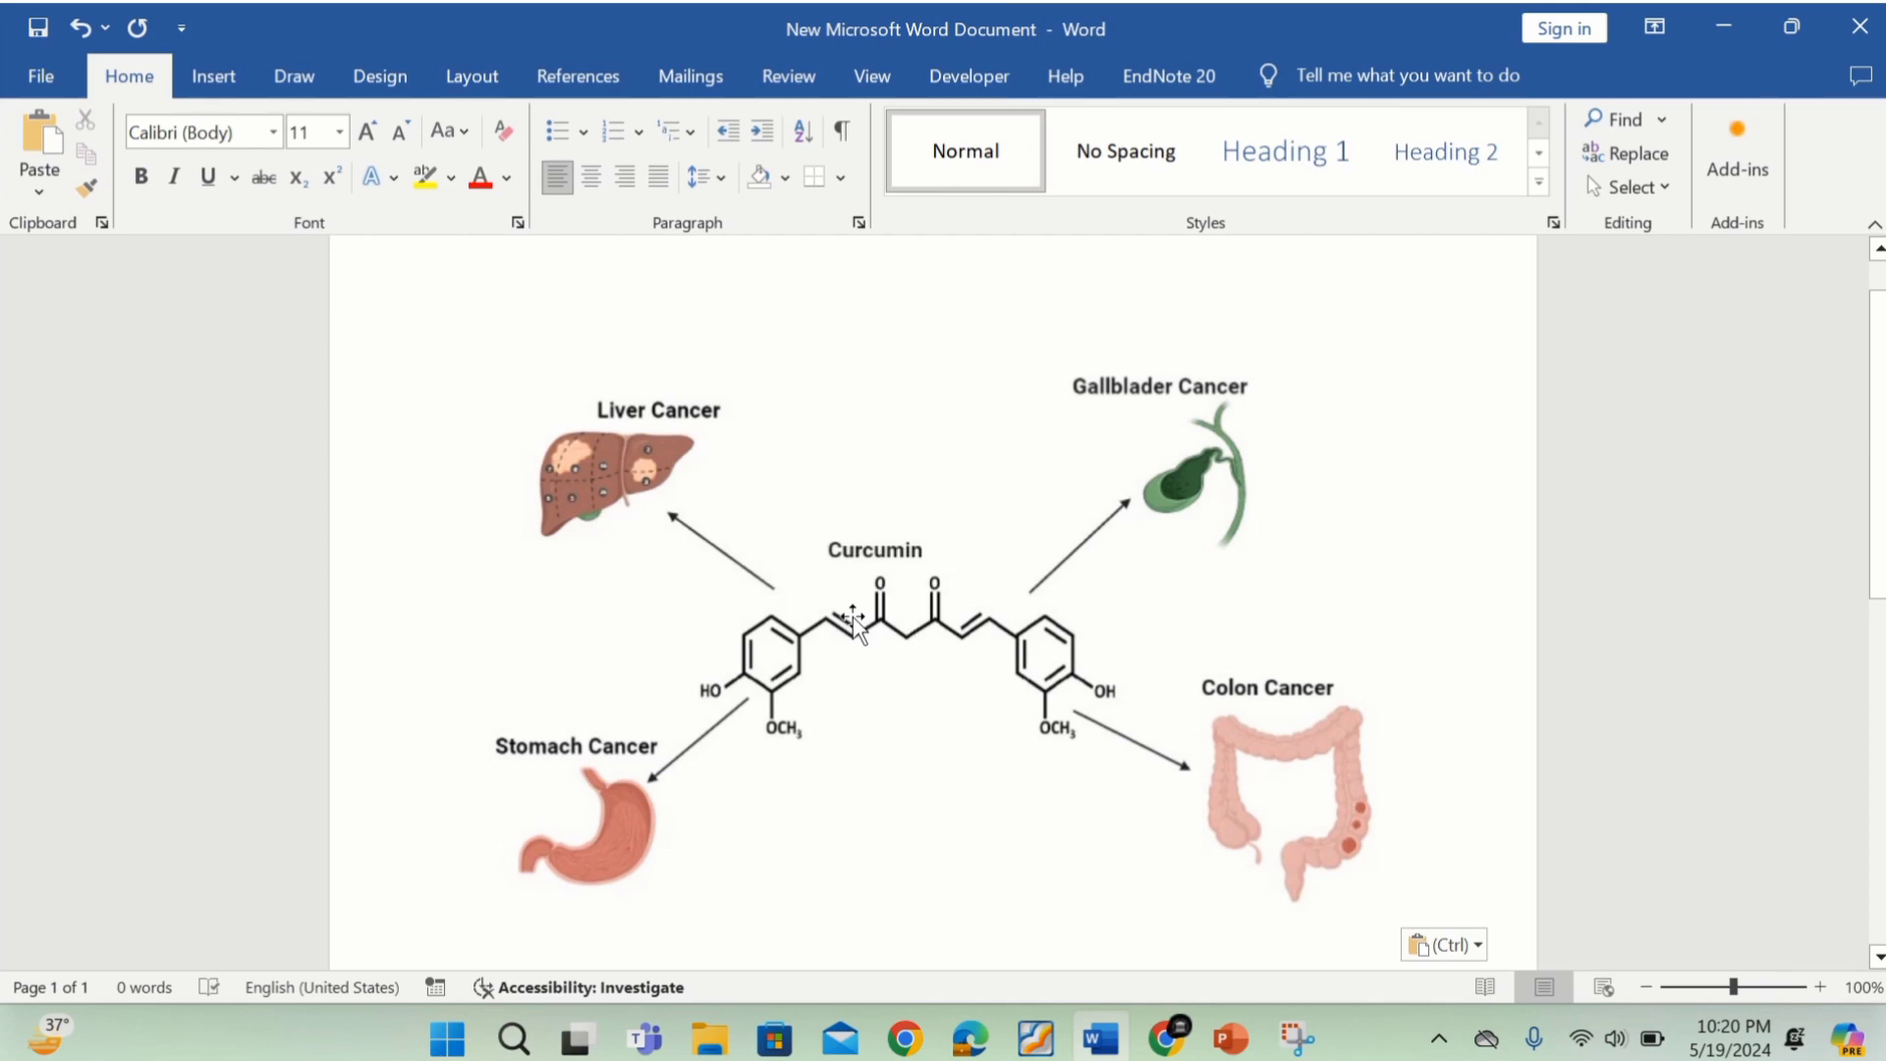
click(855, 625)
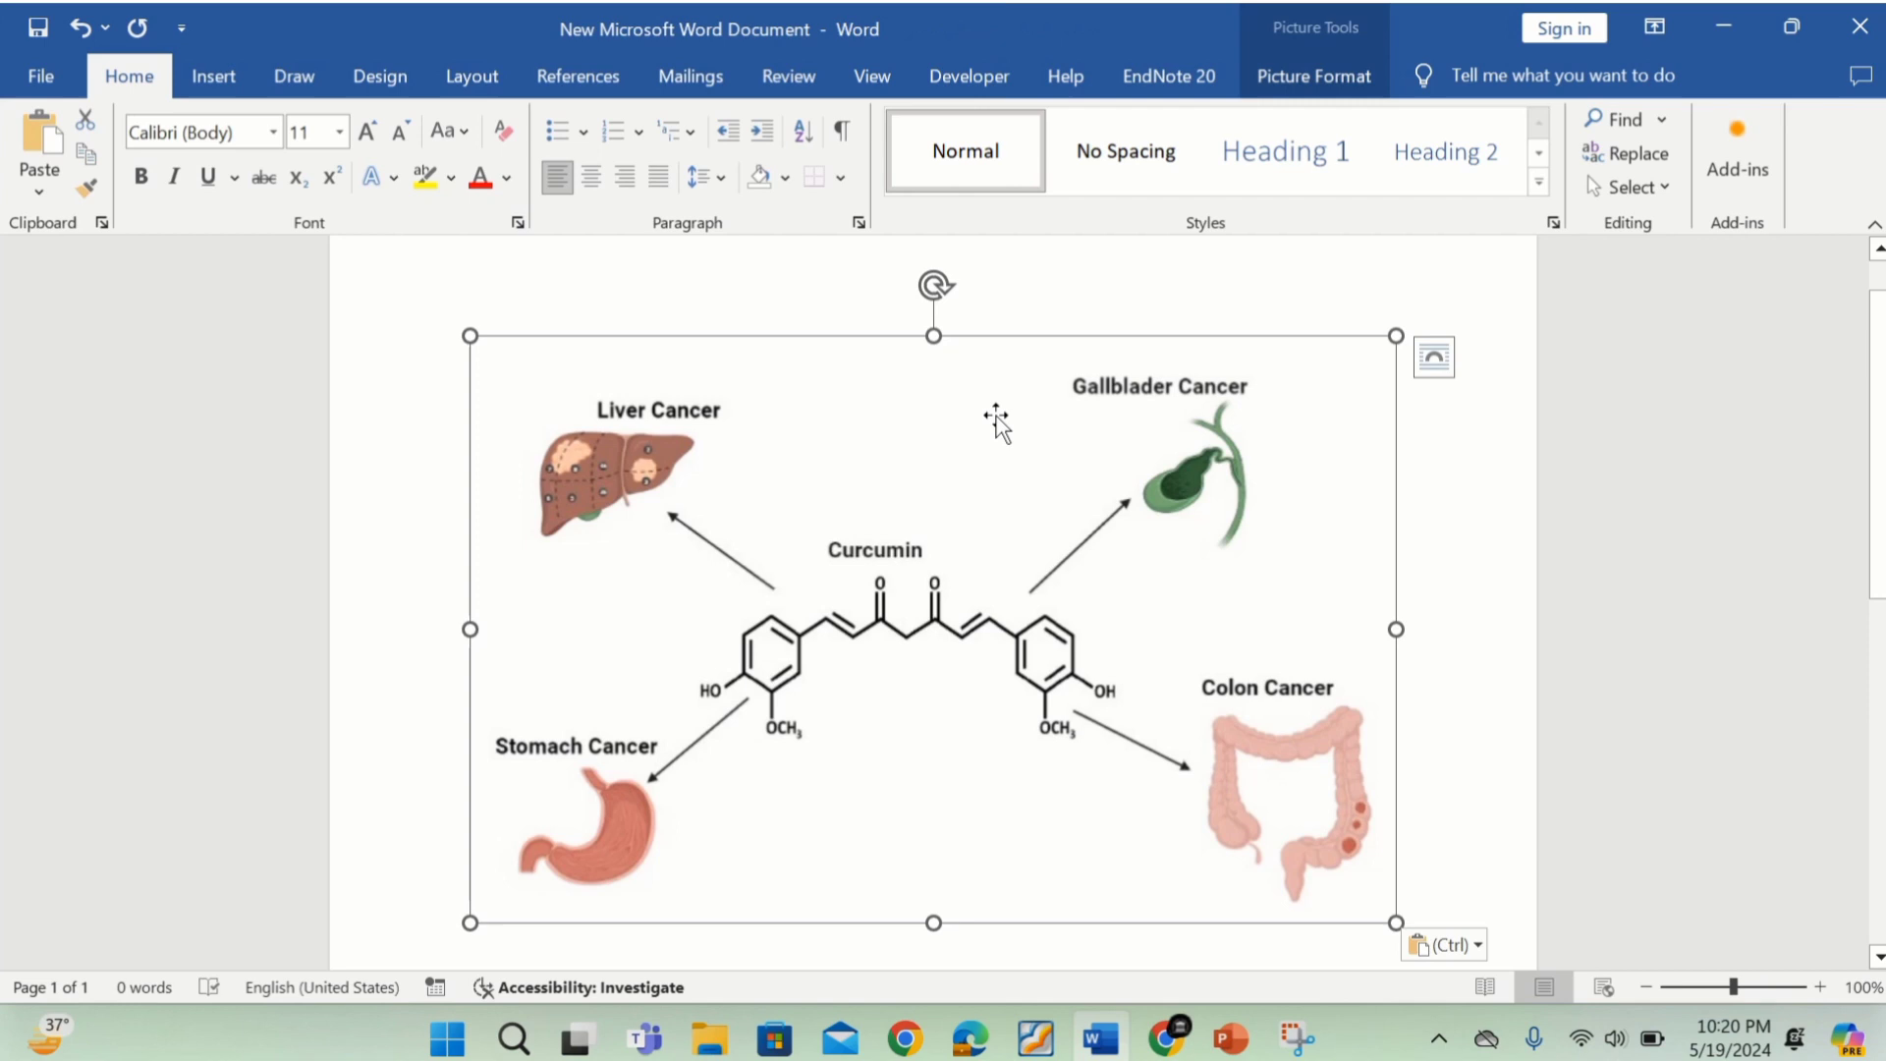
key(delete)
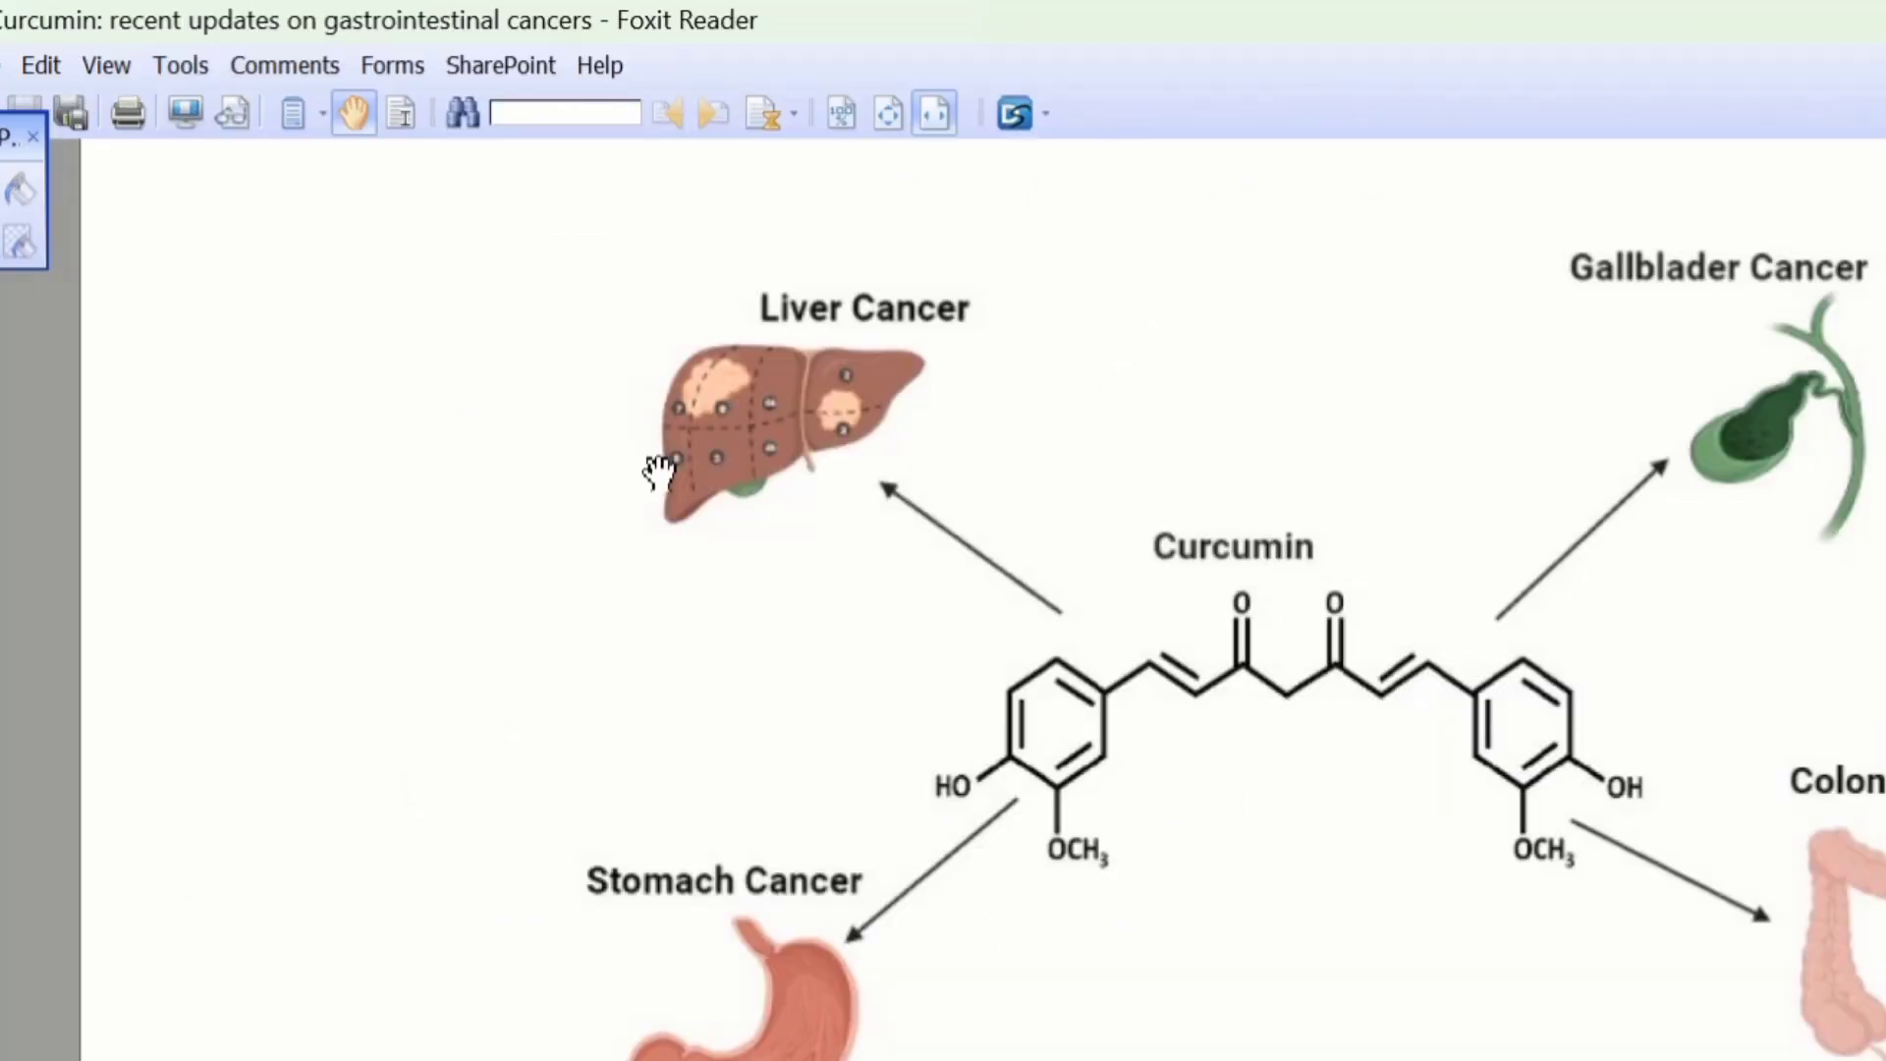
- Use Tools > SnapShot to copy the Figure 1 area to the clipboard and dismiss the notice
click(180, 65)
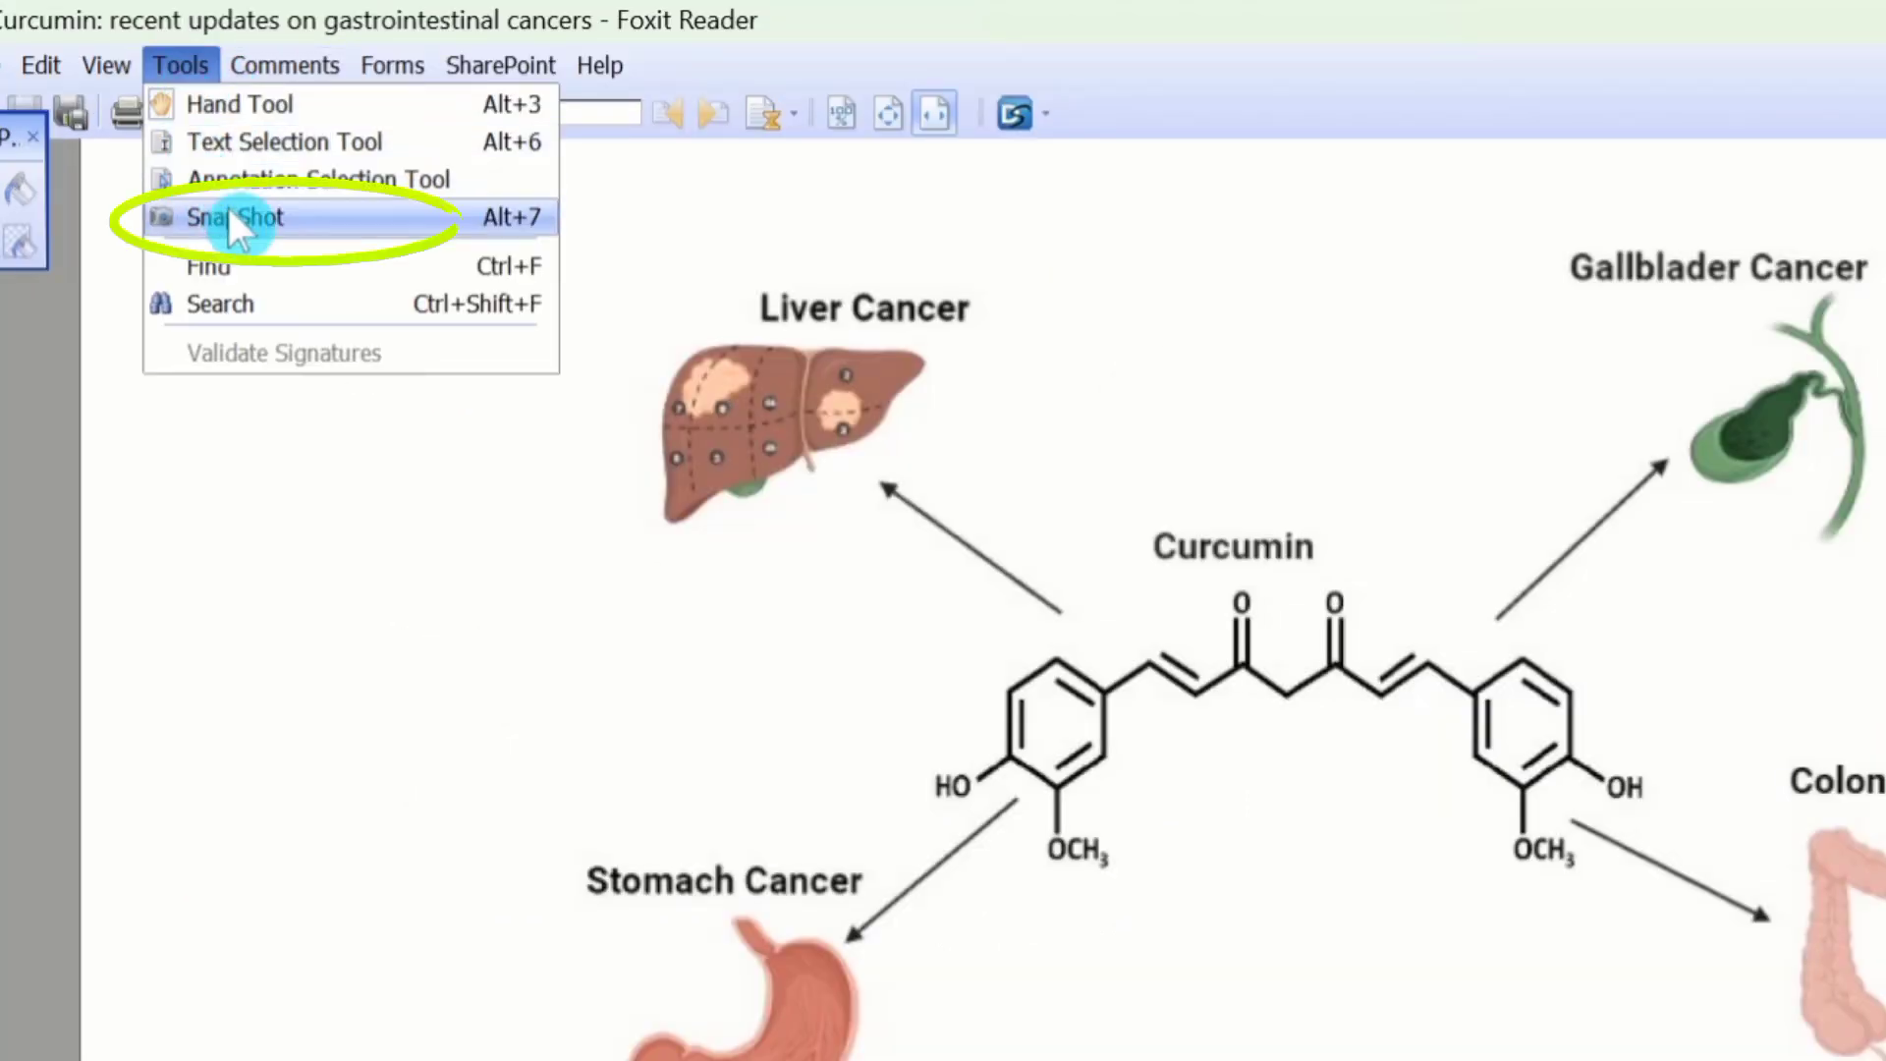
click(236, 218)
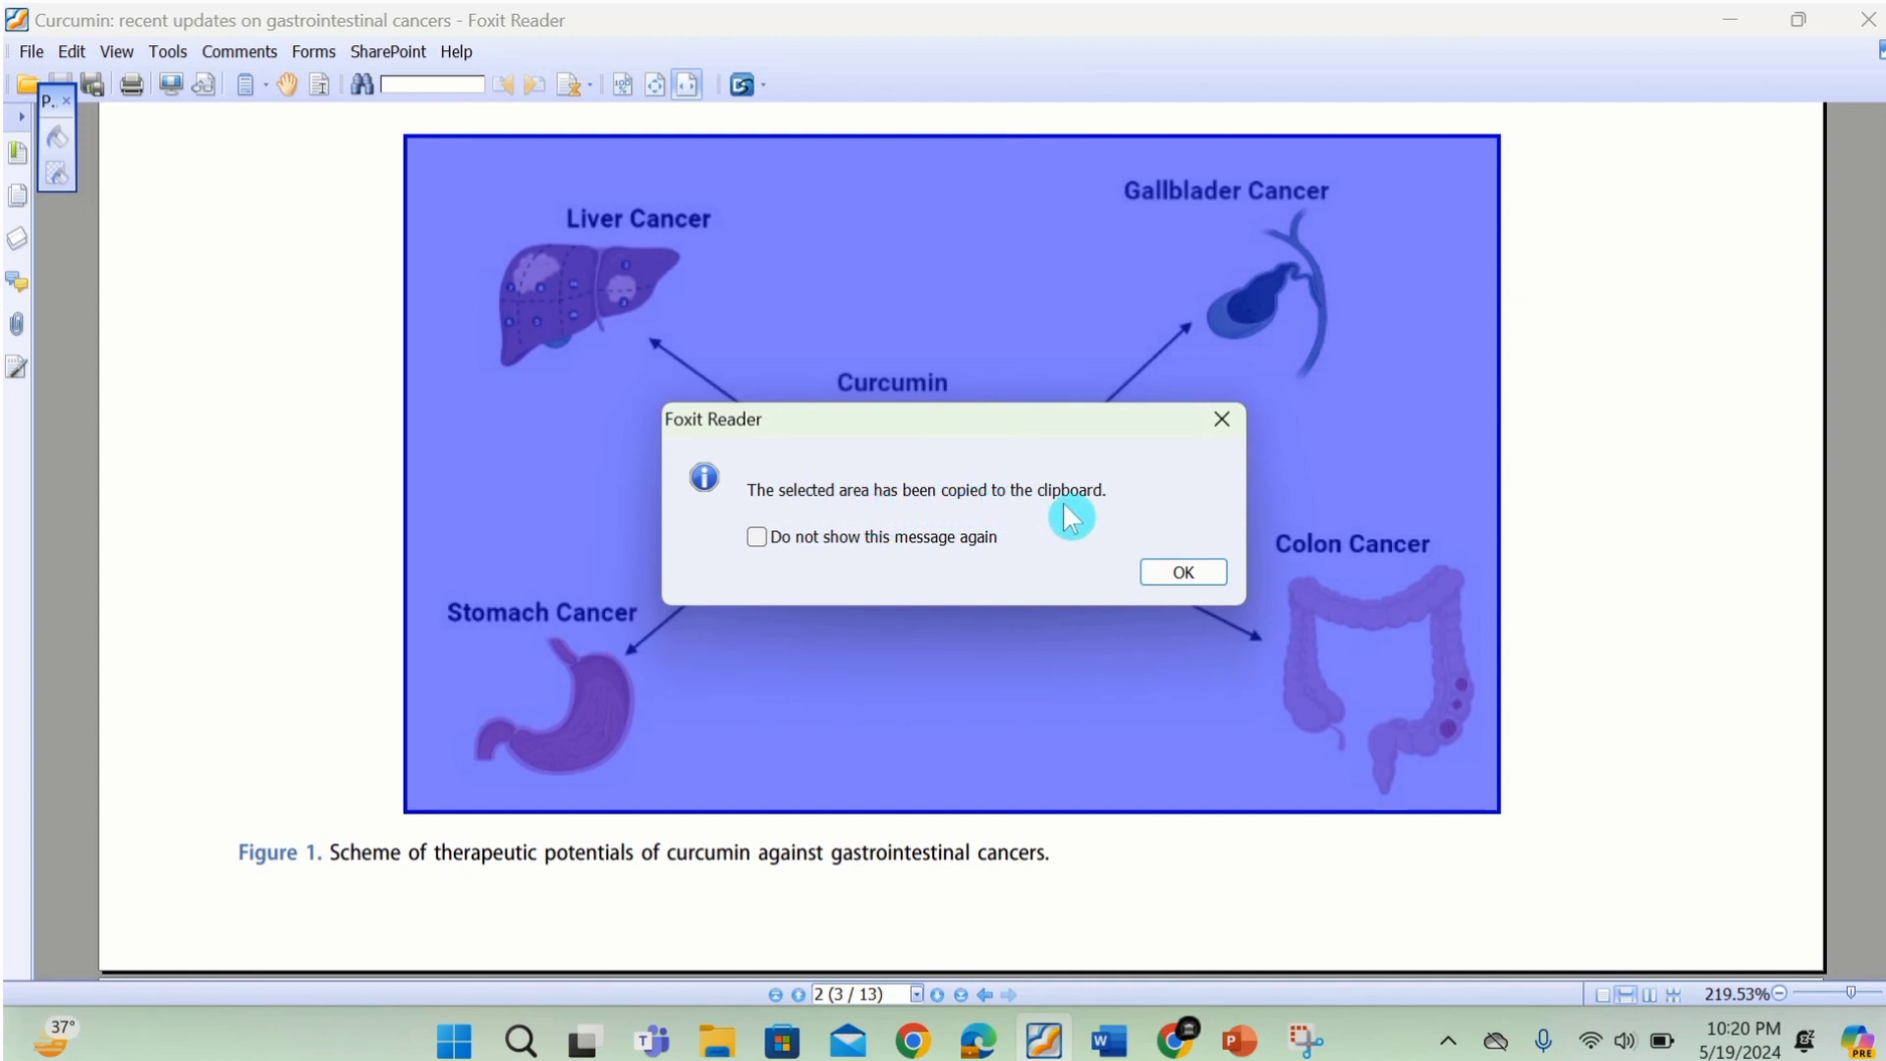
click(1182, 572)
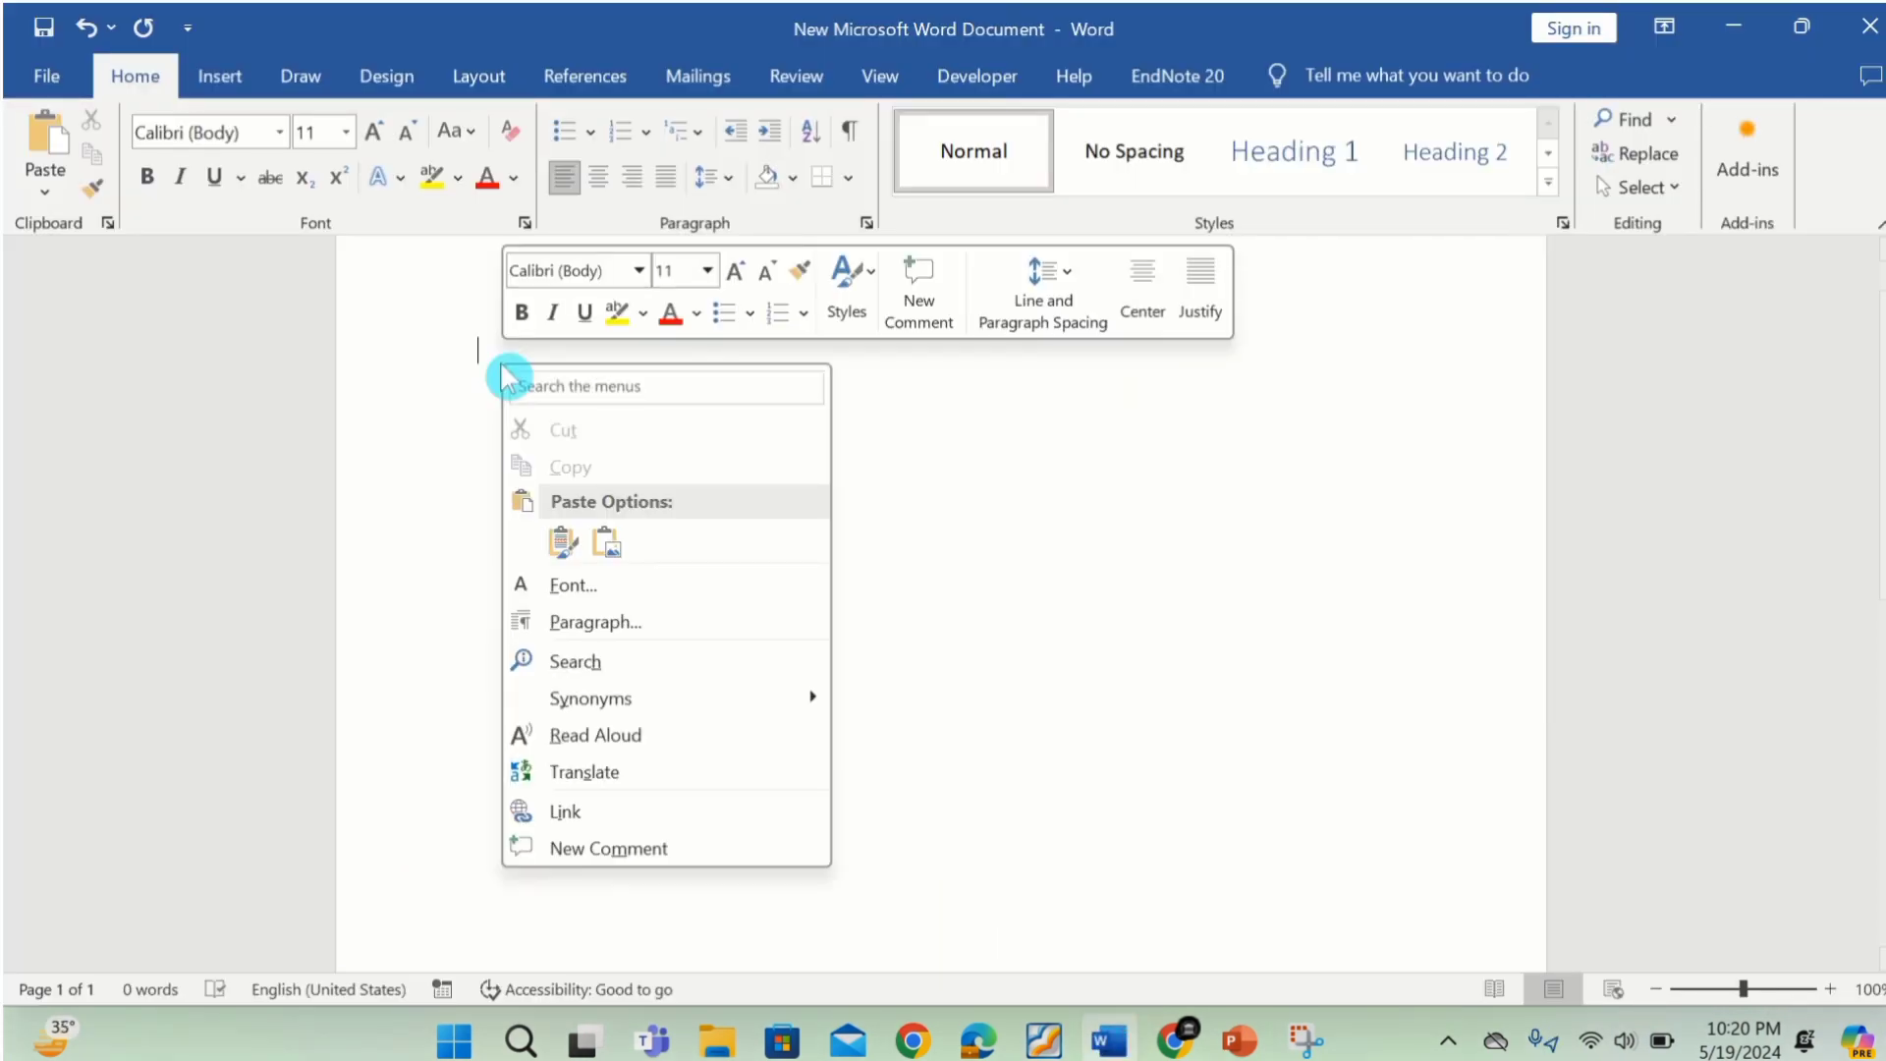
- Paste the SnapShot-copied figure into the document and return to the Snipping Tool window
click(562, 542)
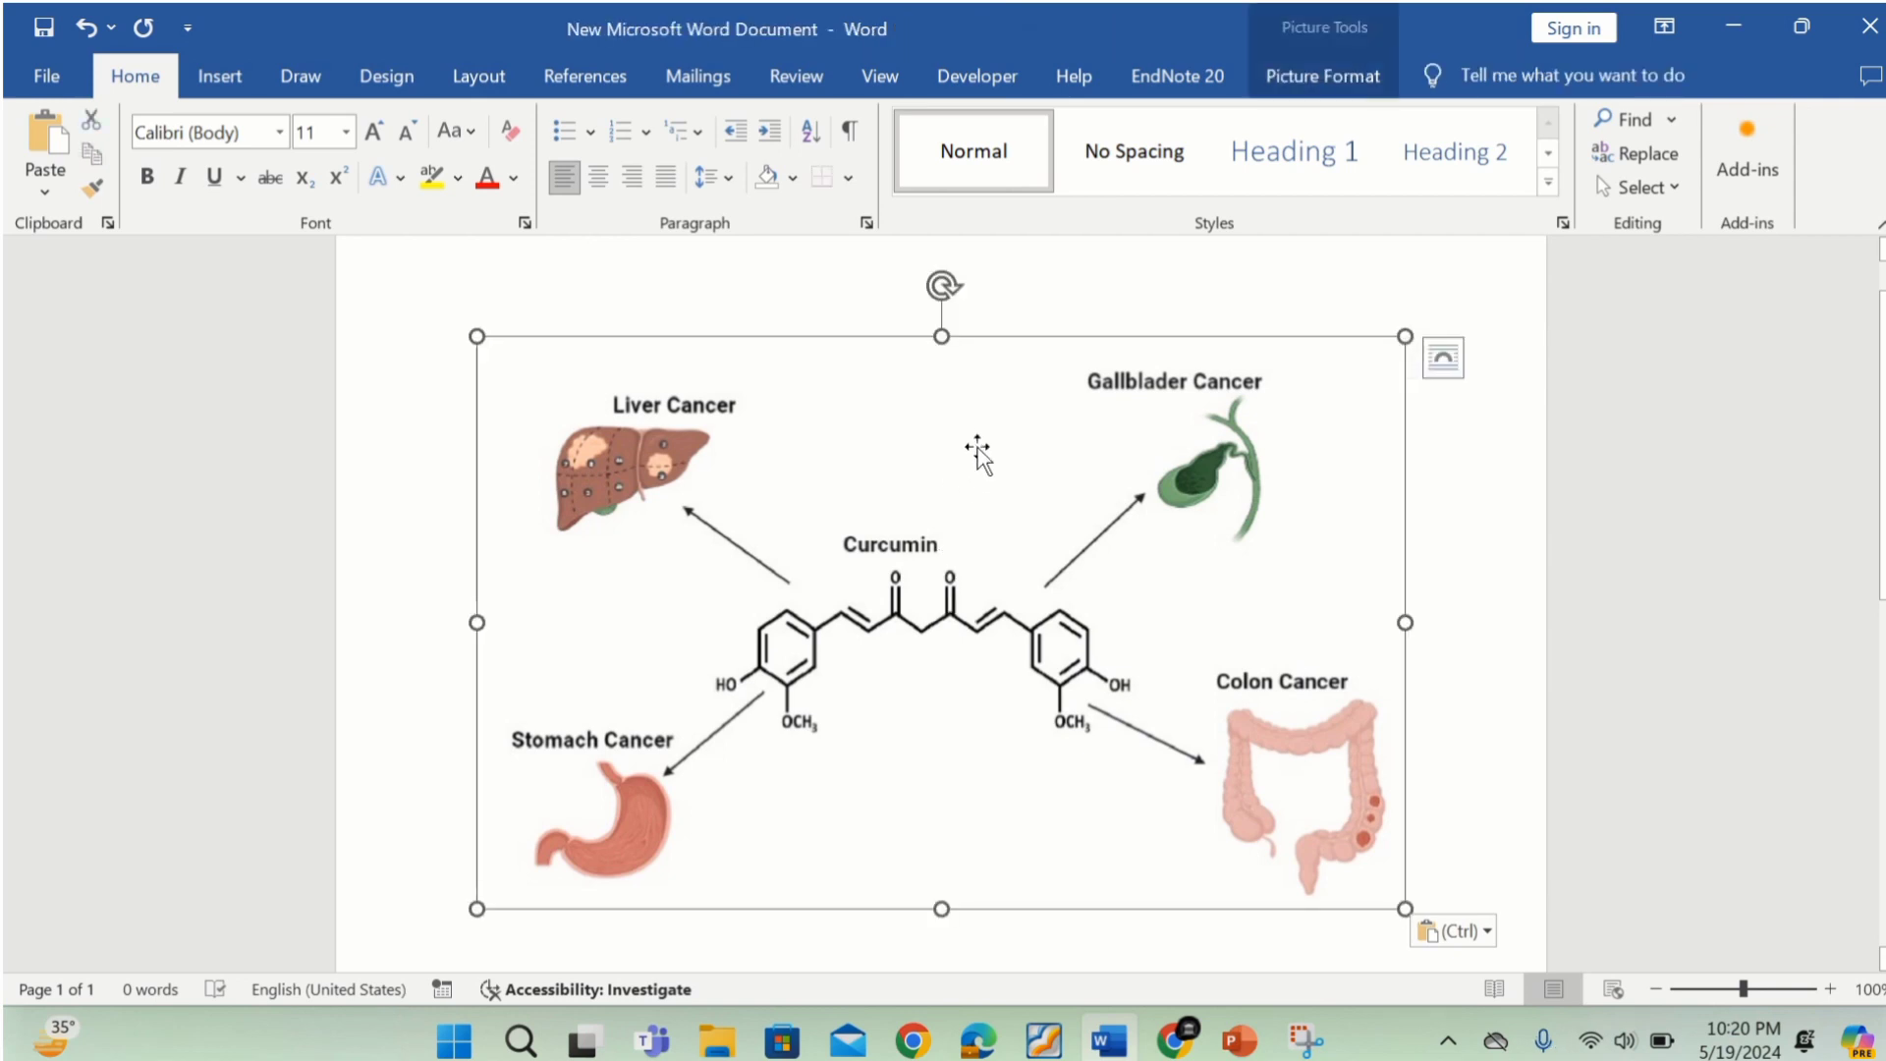
click(1036, 1037)
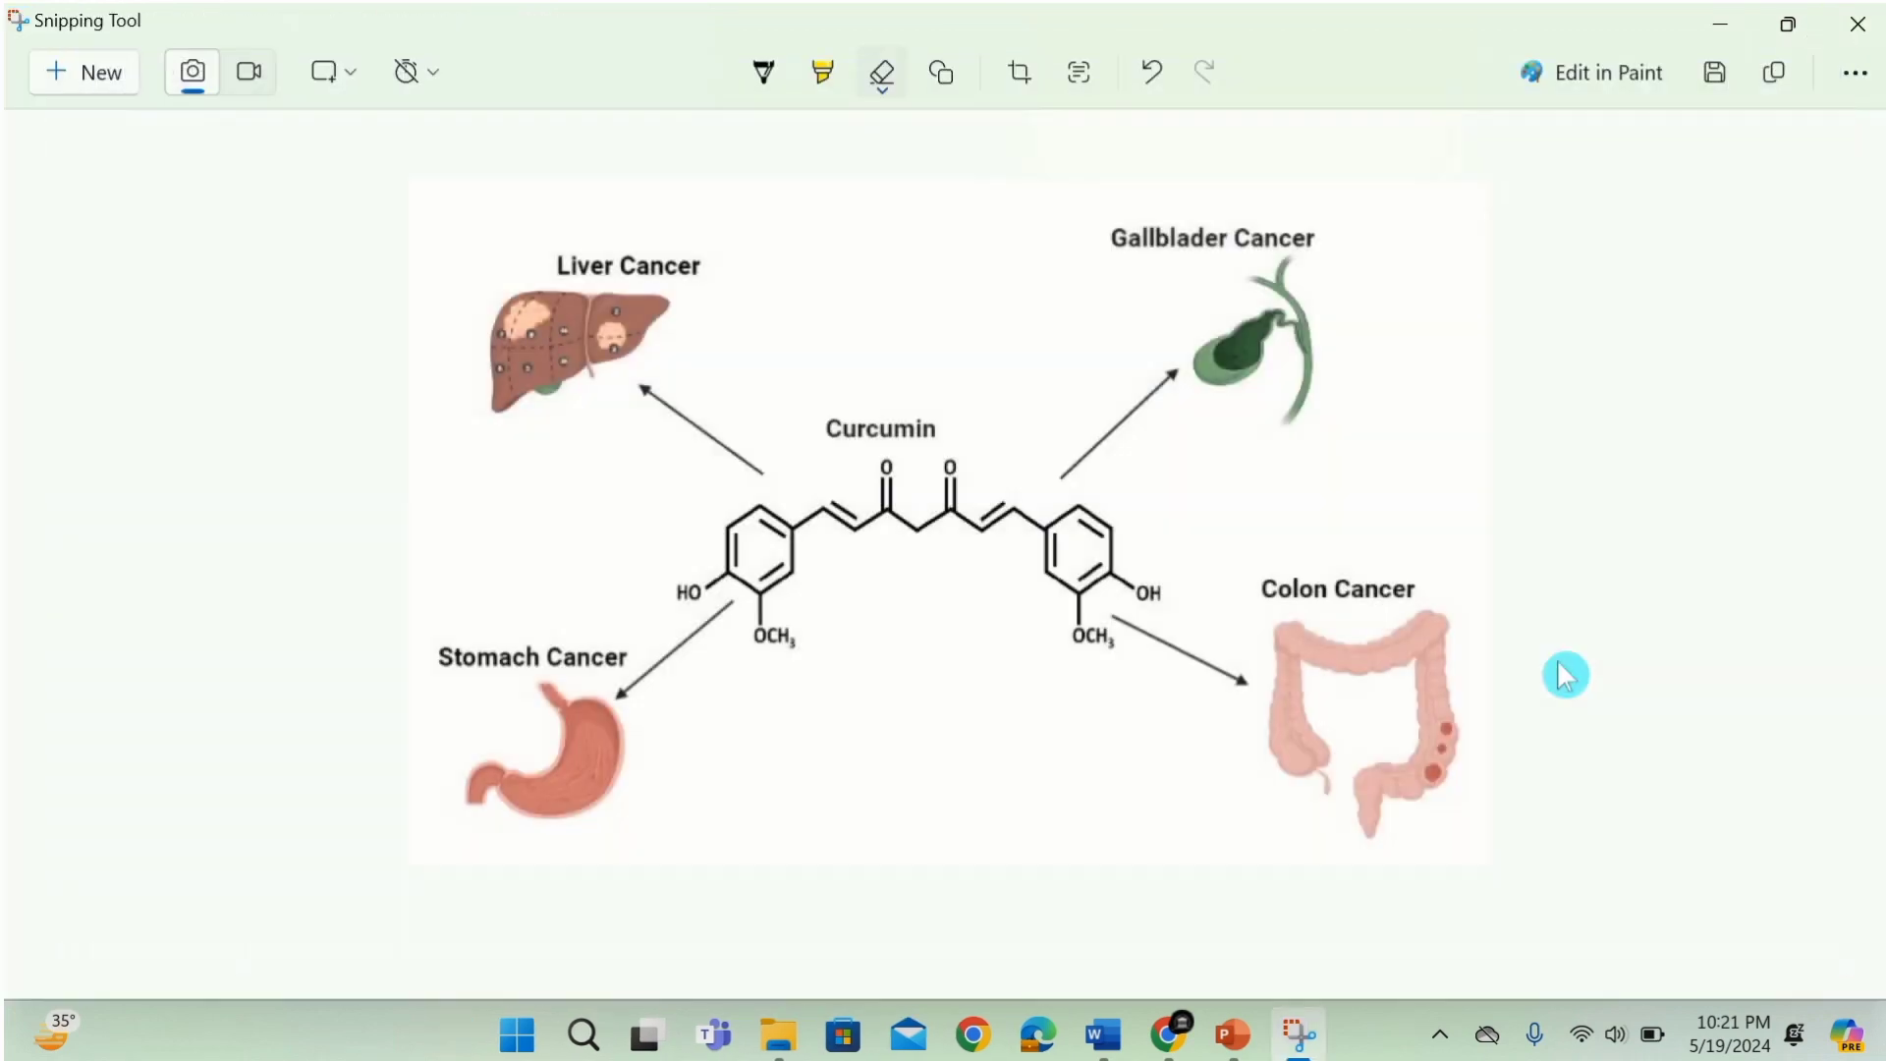
mouse_move(780, 1033)
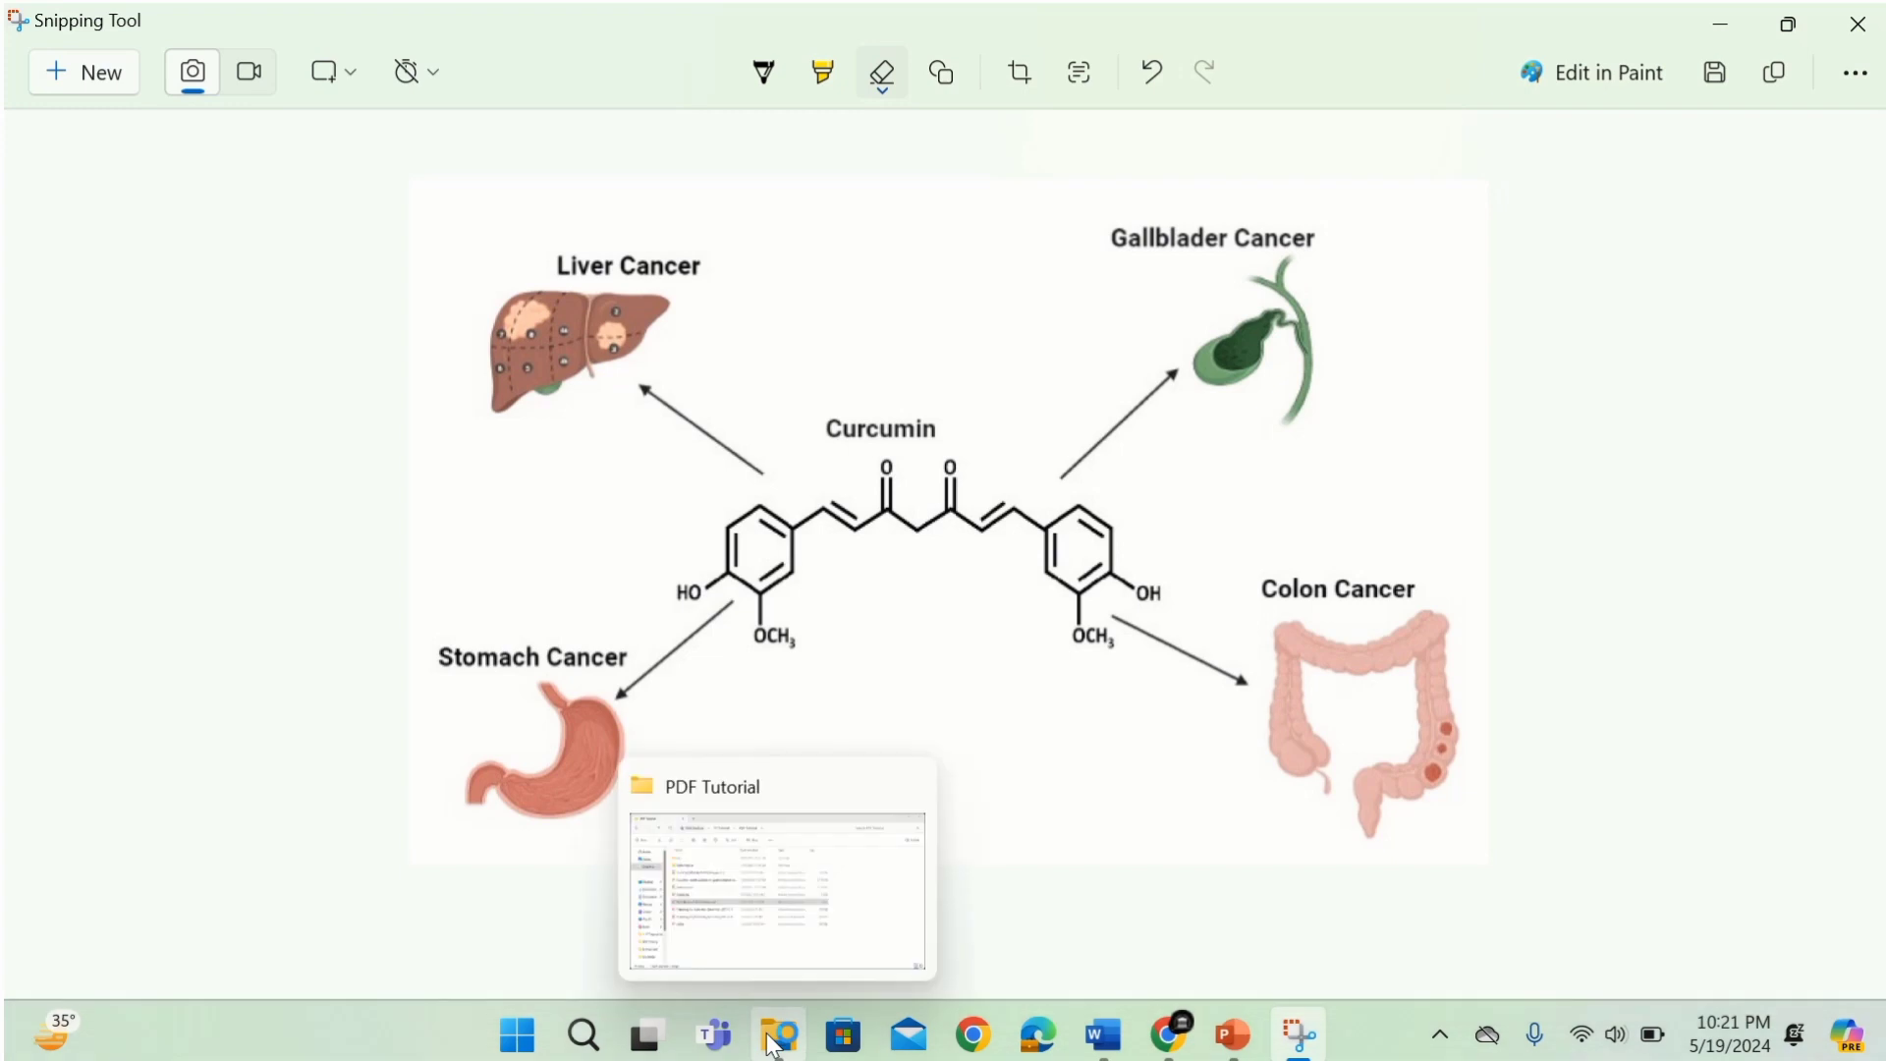
- In the PDF Tutorial folder, choose Open with > Choose another app for the Curcumin PDF
click(778, 1033)
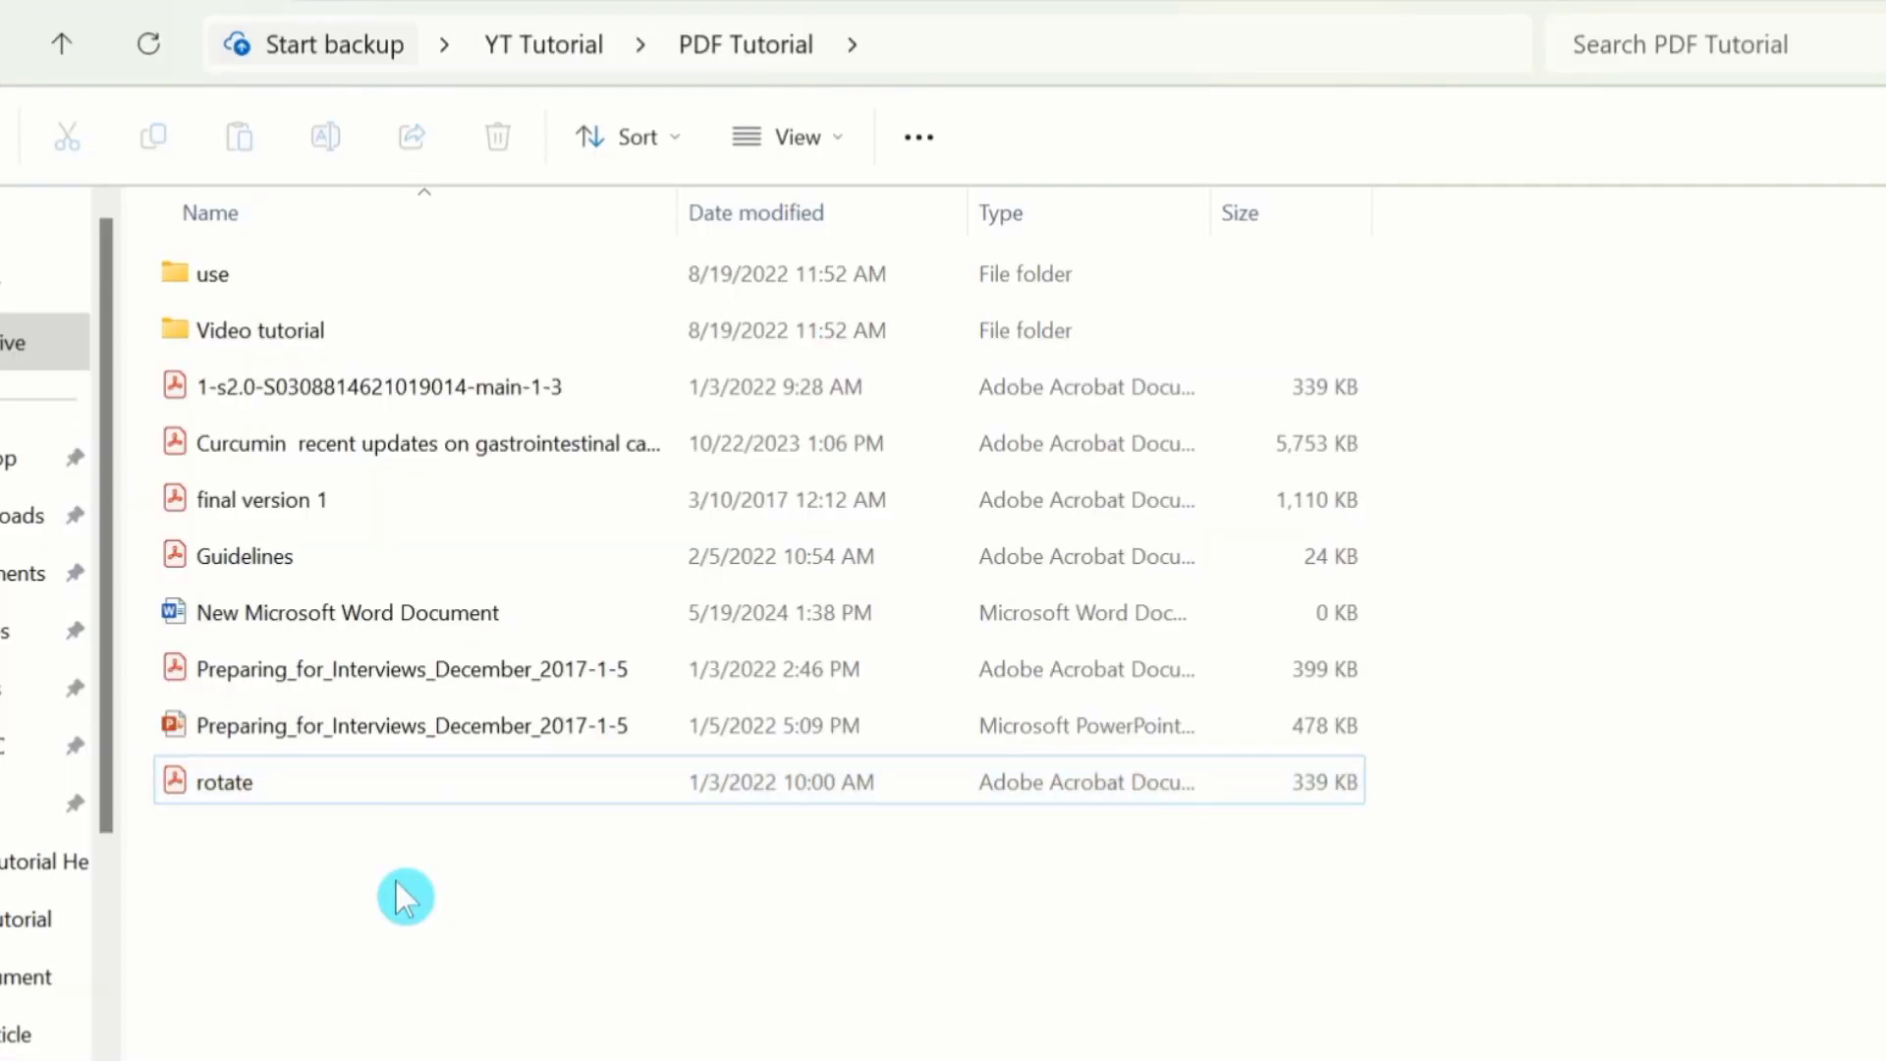
mouse_move(401, 442)
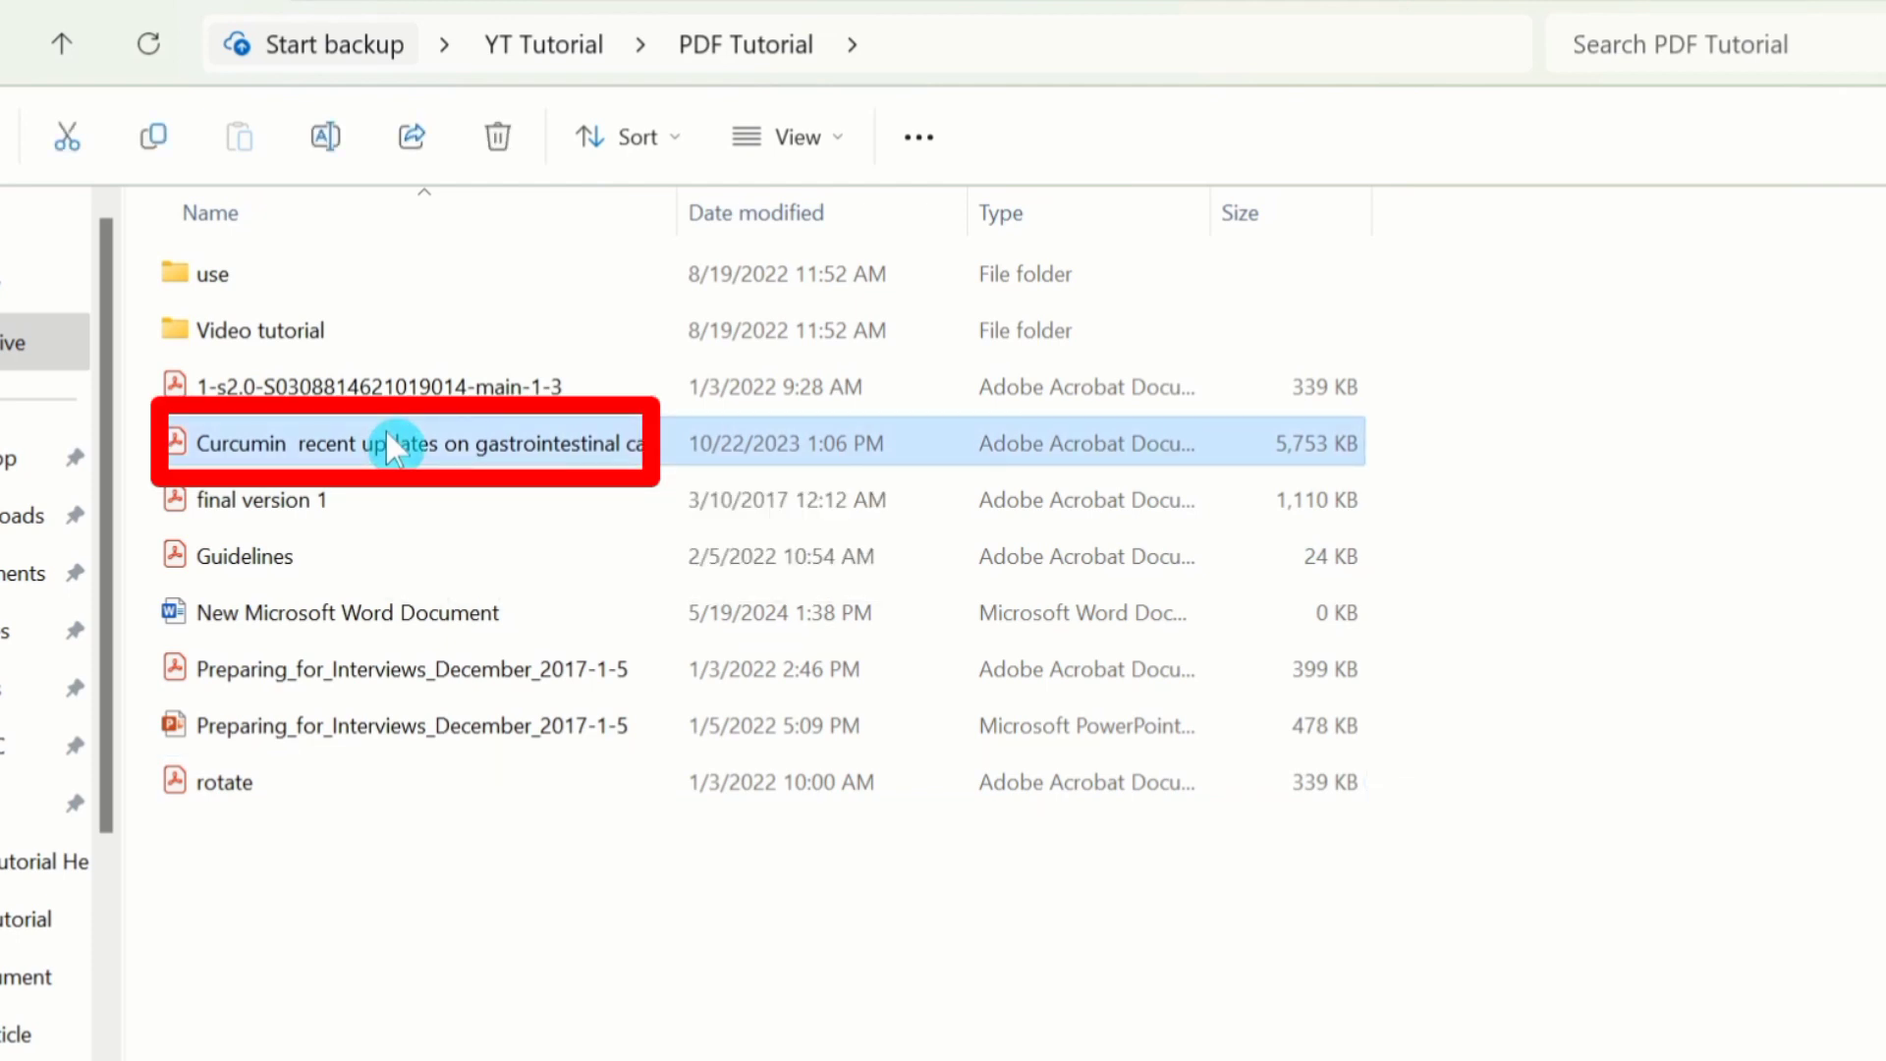
right_click(403, 442)
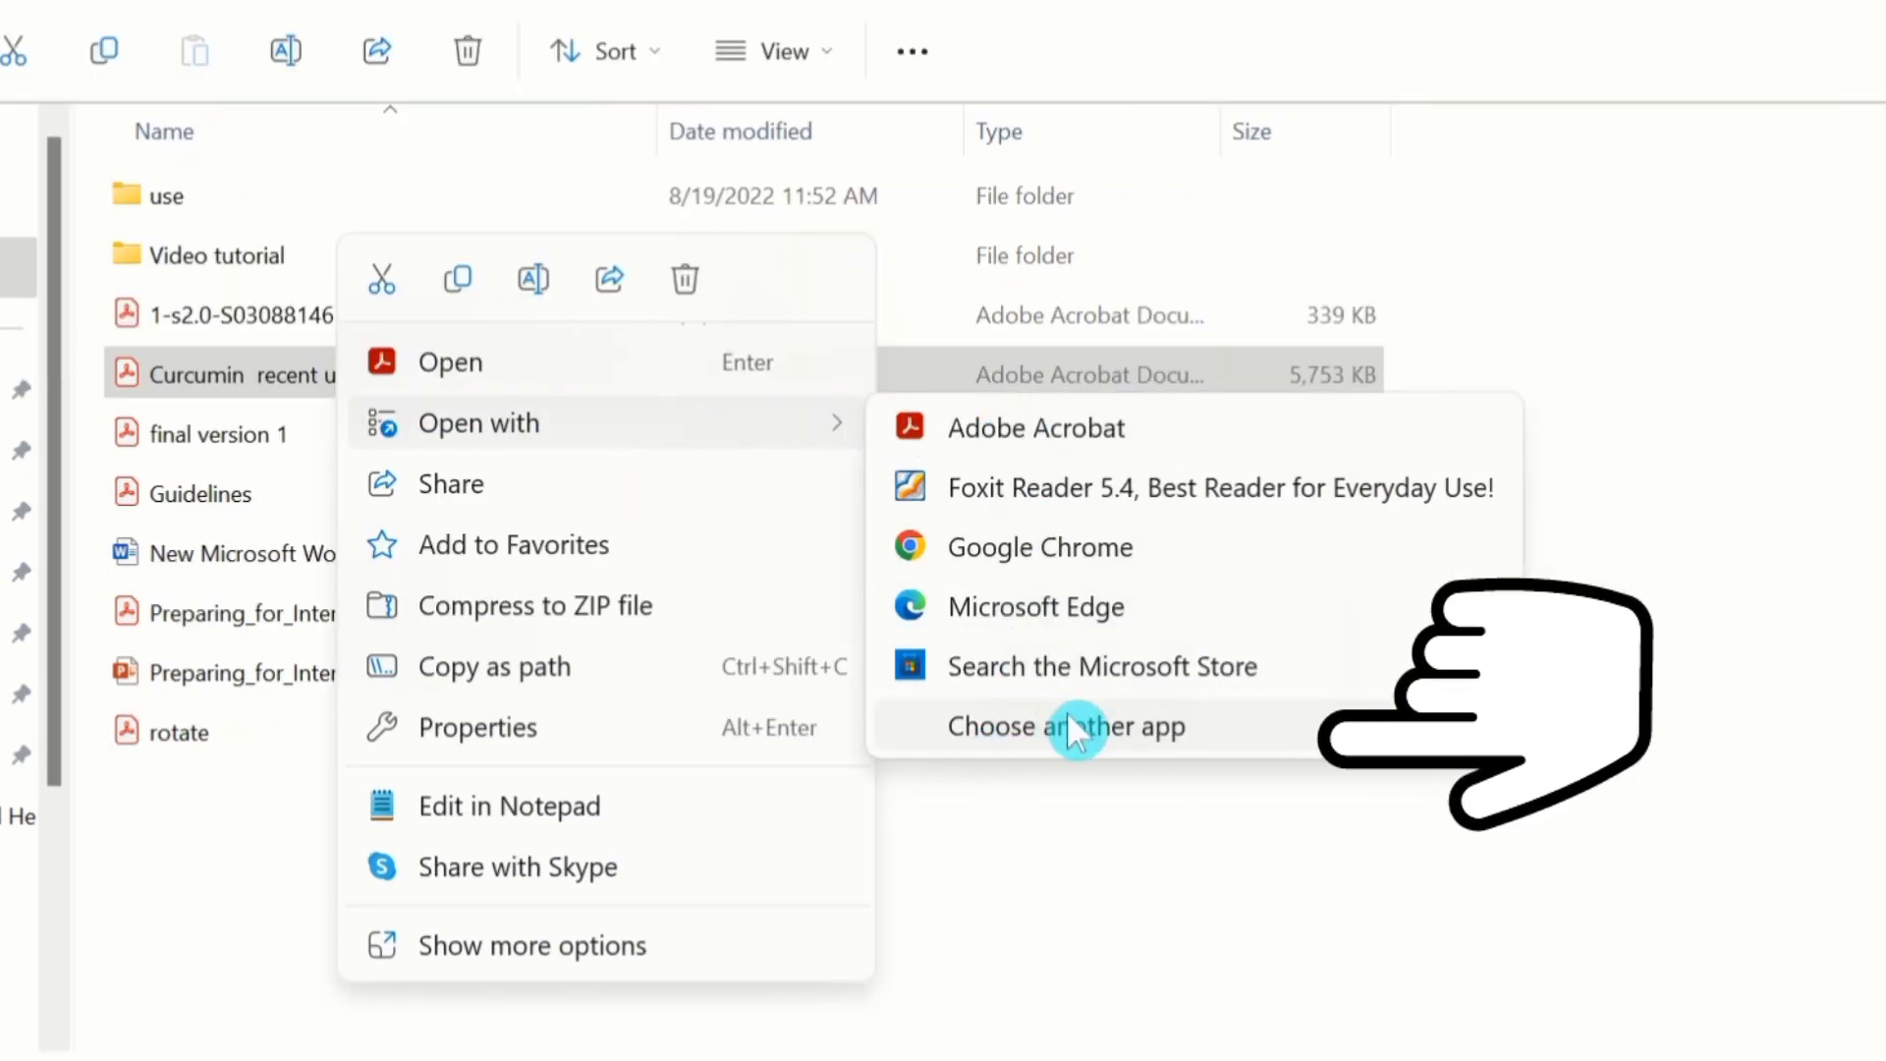
click(1065, 727)
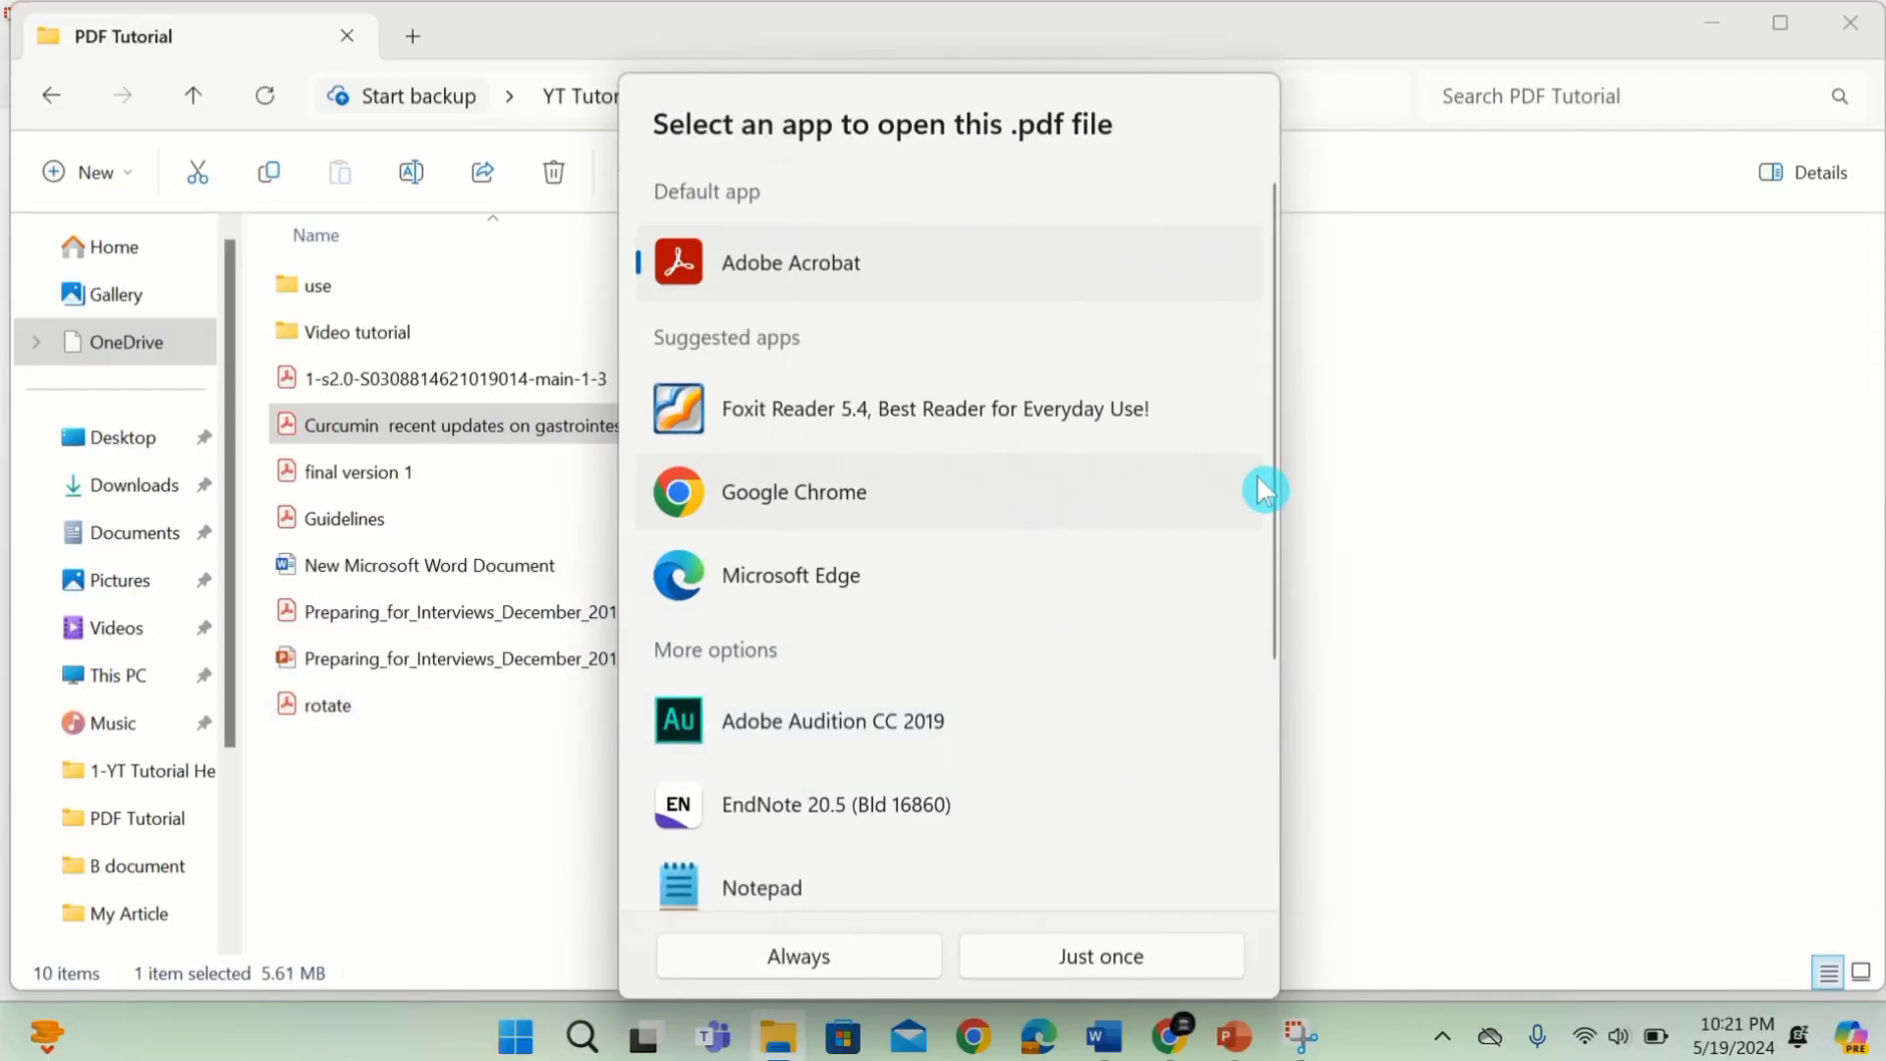
mouse_move(972, 635)
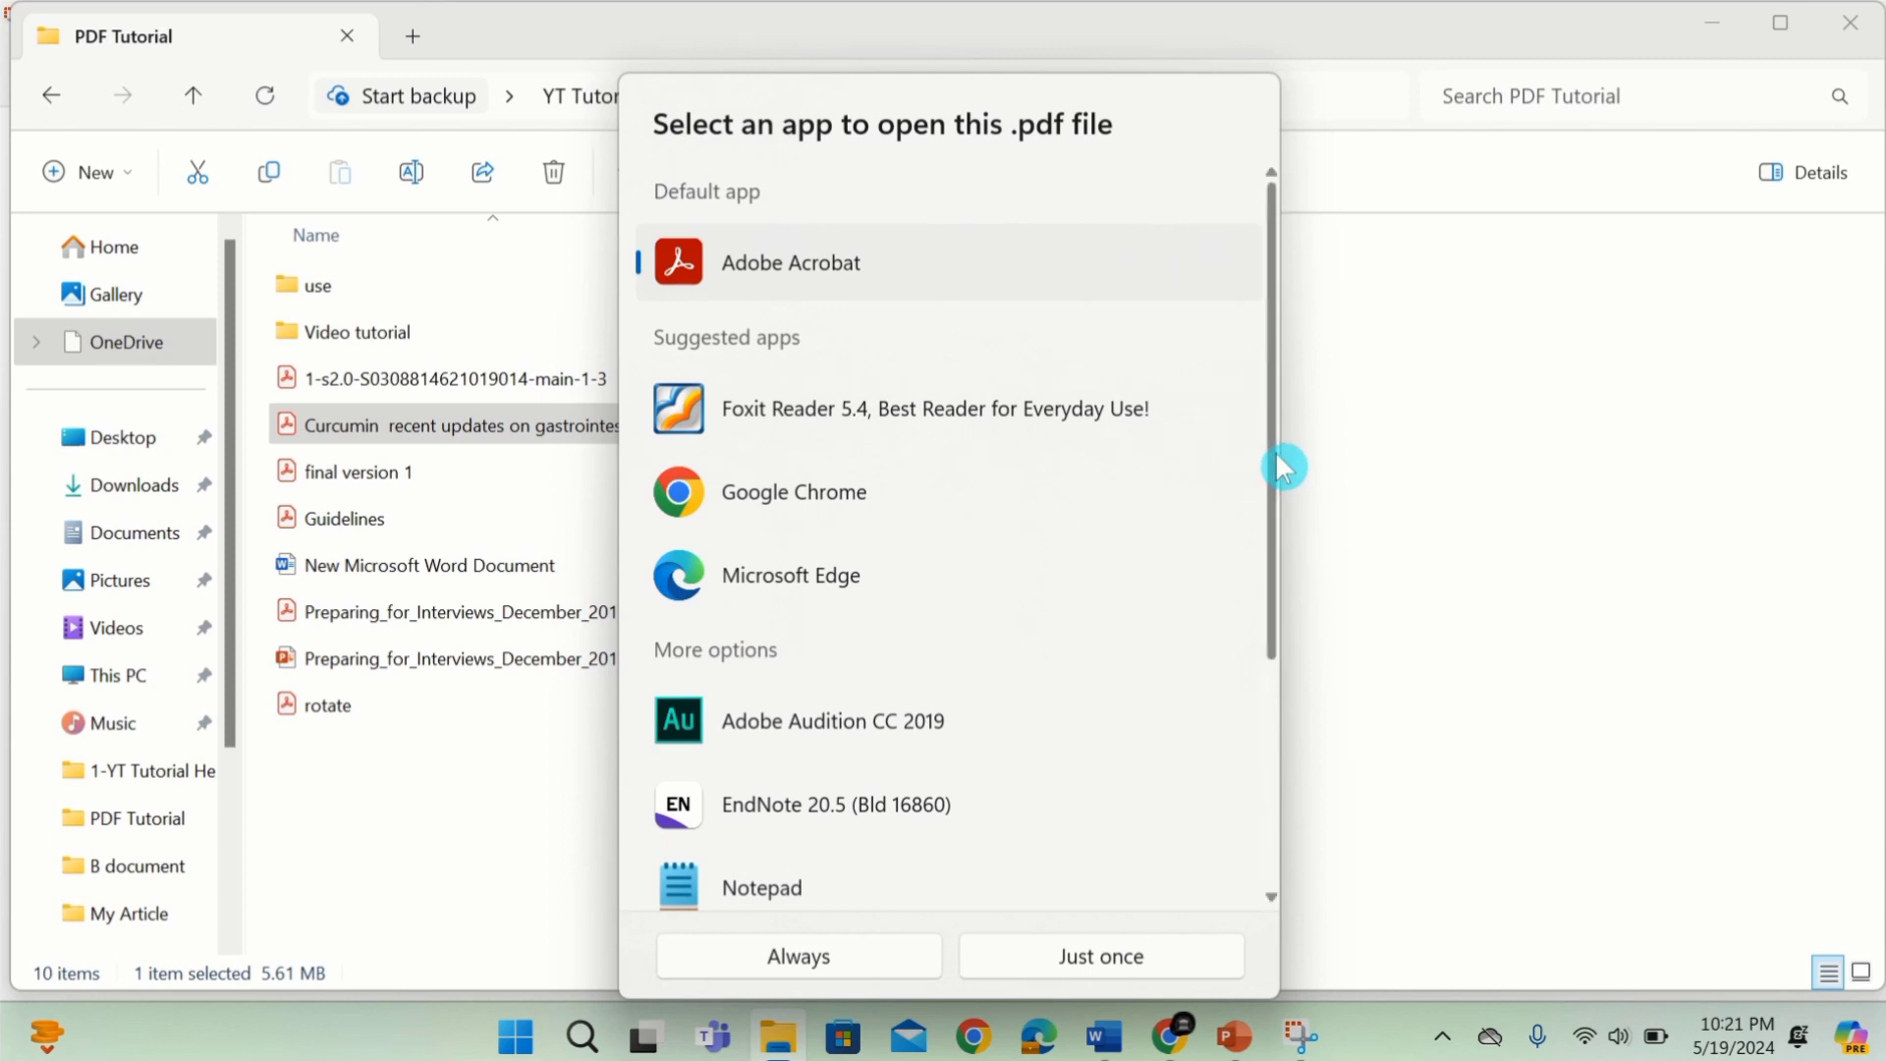
- Select Word from the app list and open the PDF with it just once
scroll(down, 3)
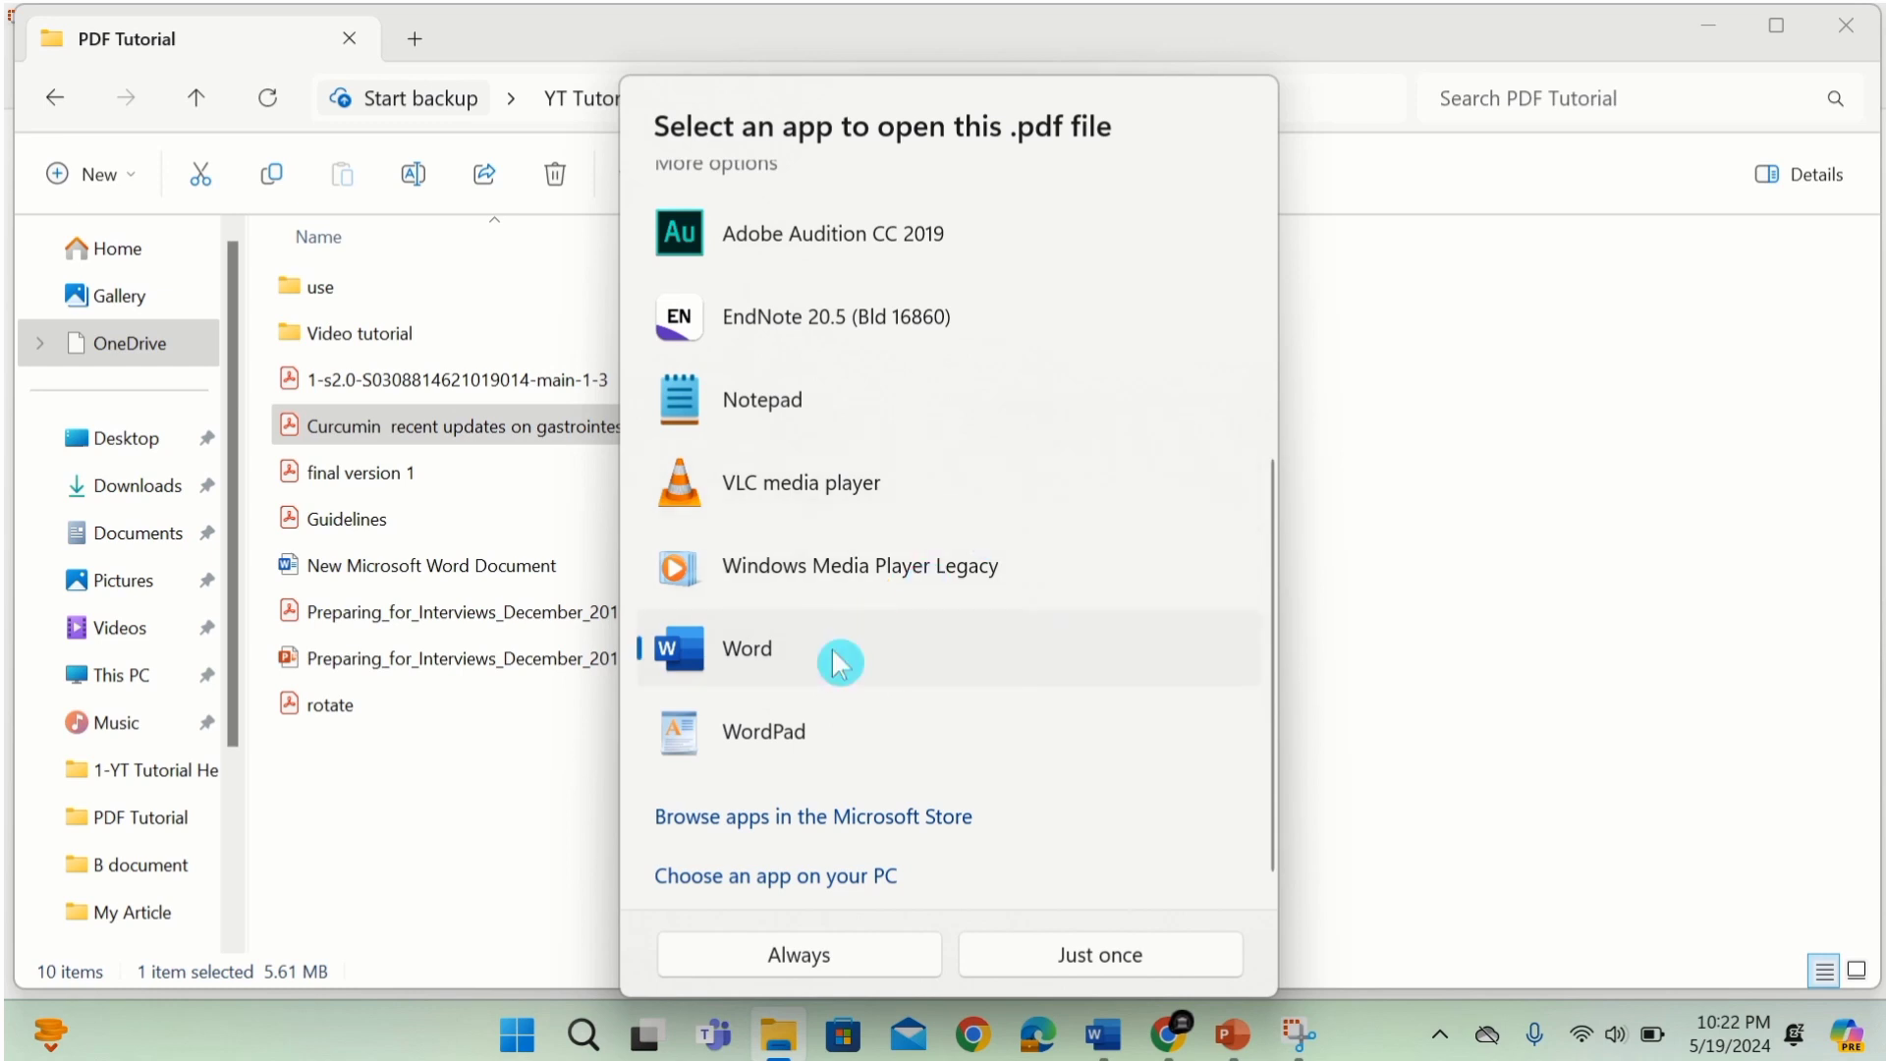
mouse_move(874, 662)
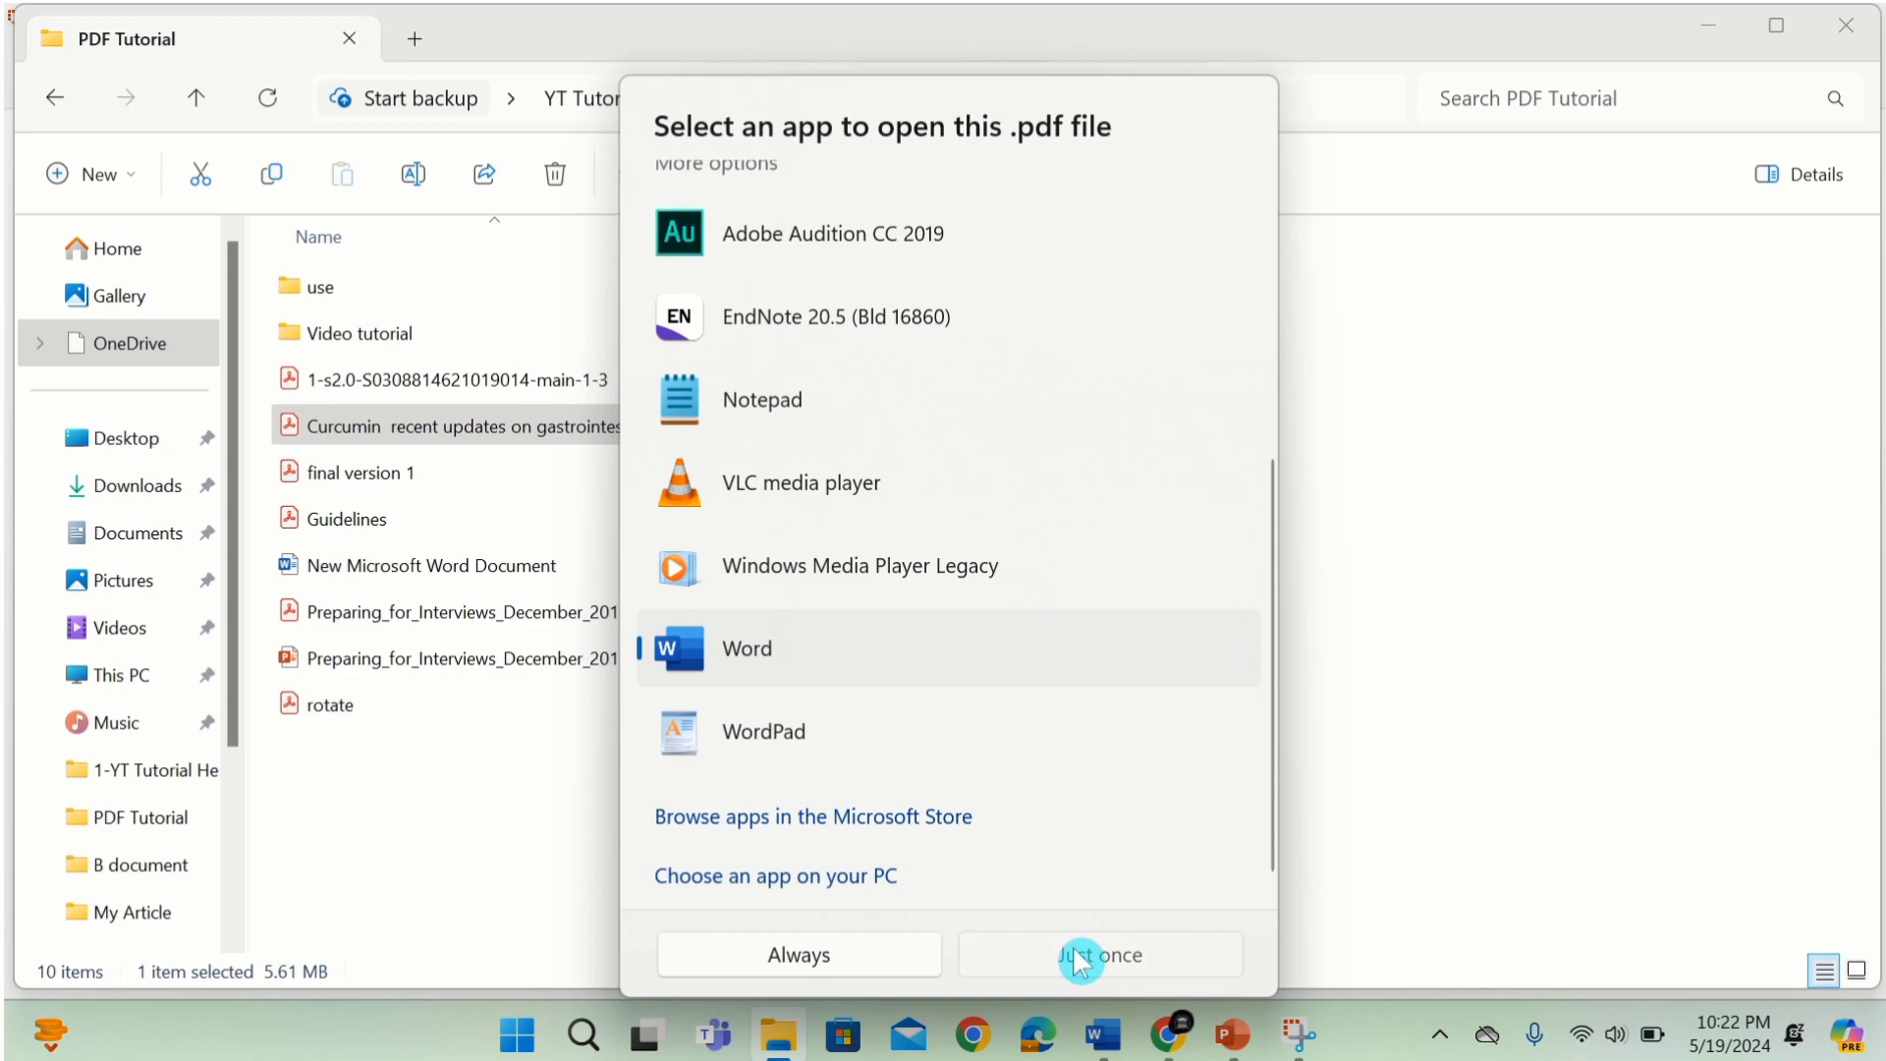
click(1097, 953)
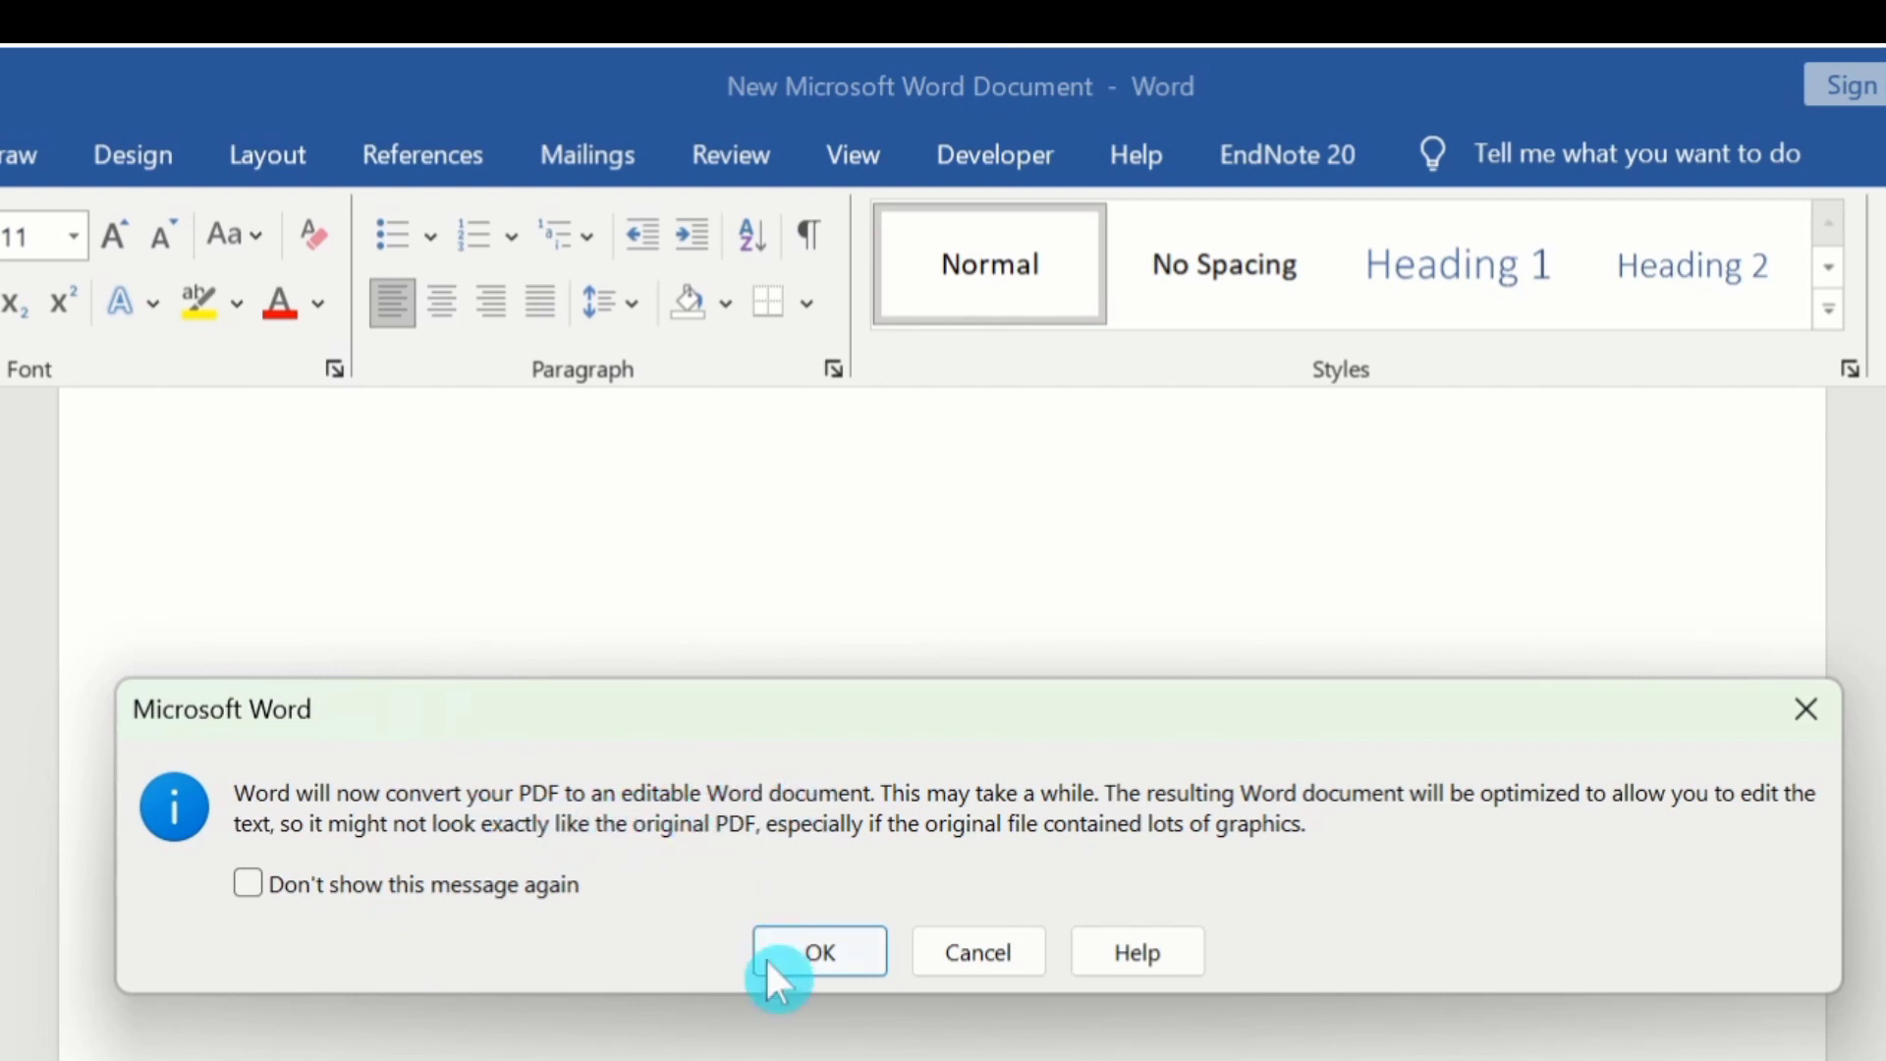
- Accept converting the PDF into an editable document and scroll down to the Figure 1 image
click(817, 951)
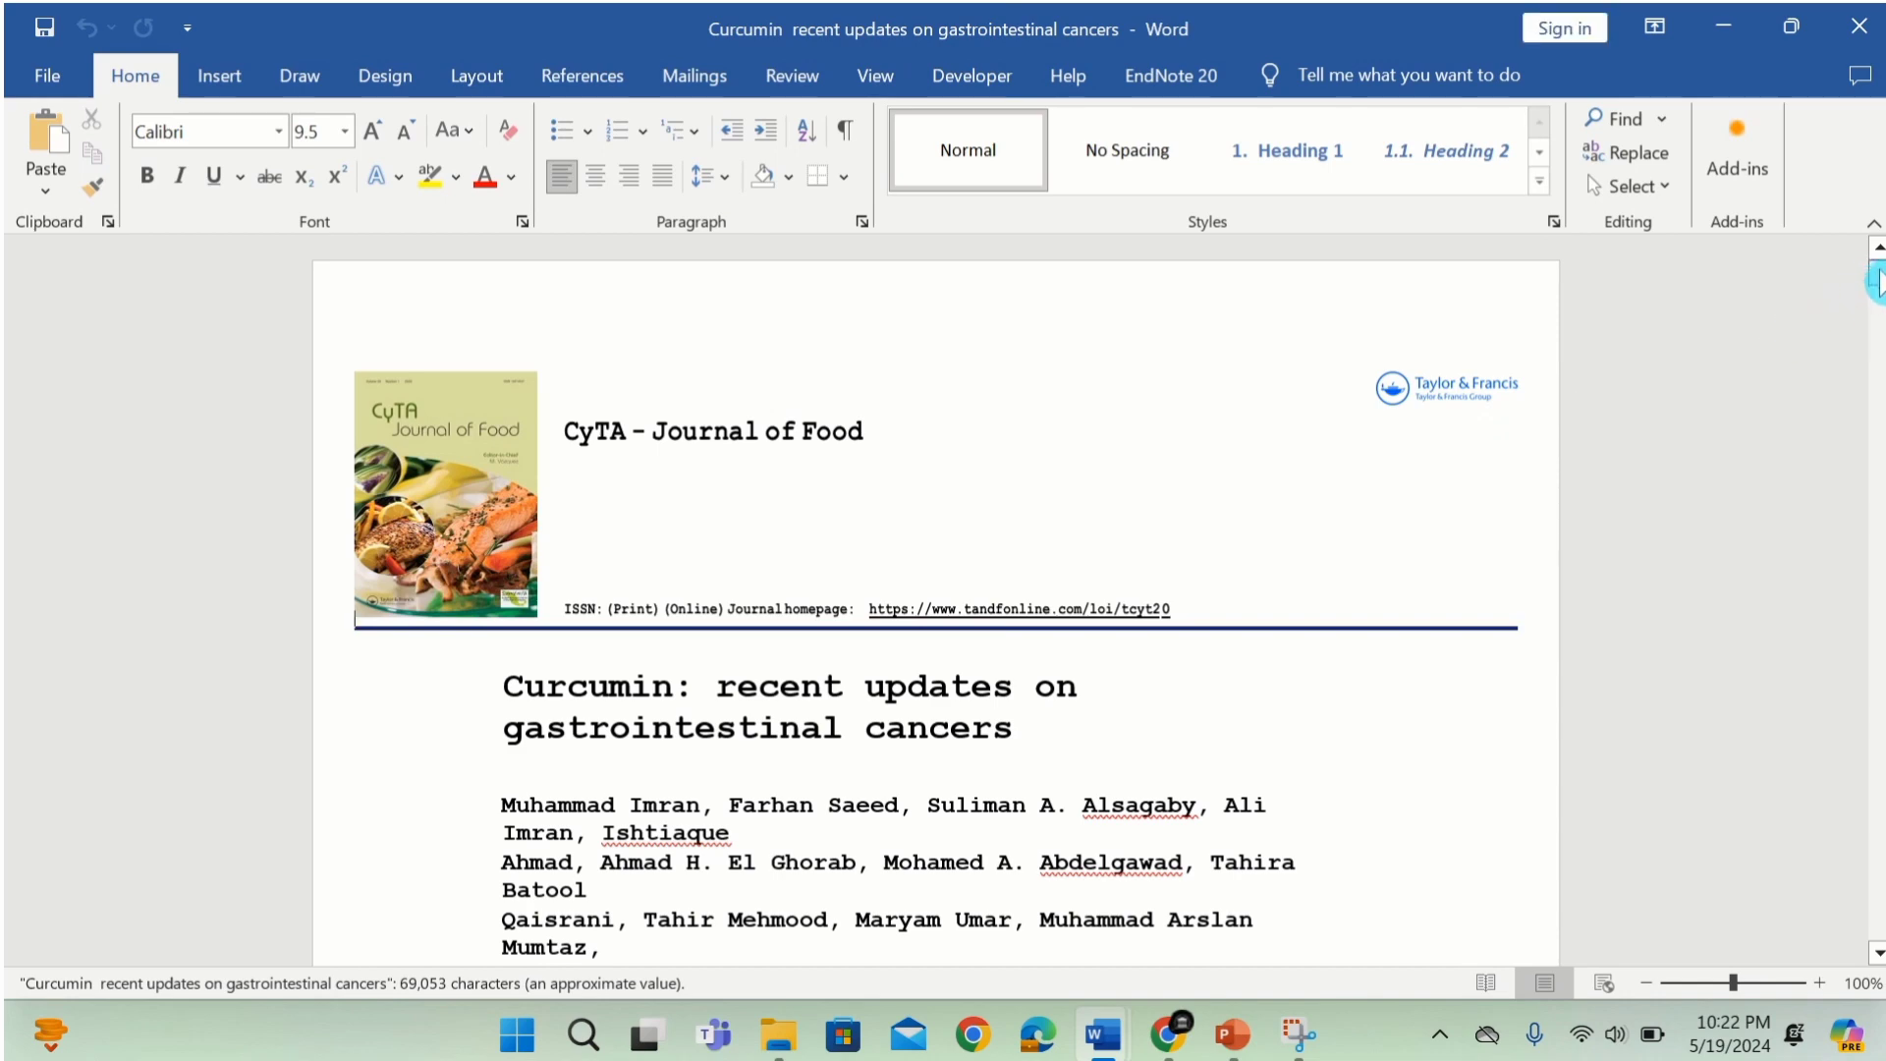
scroll(down, 3)
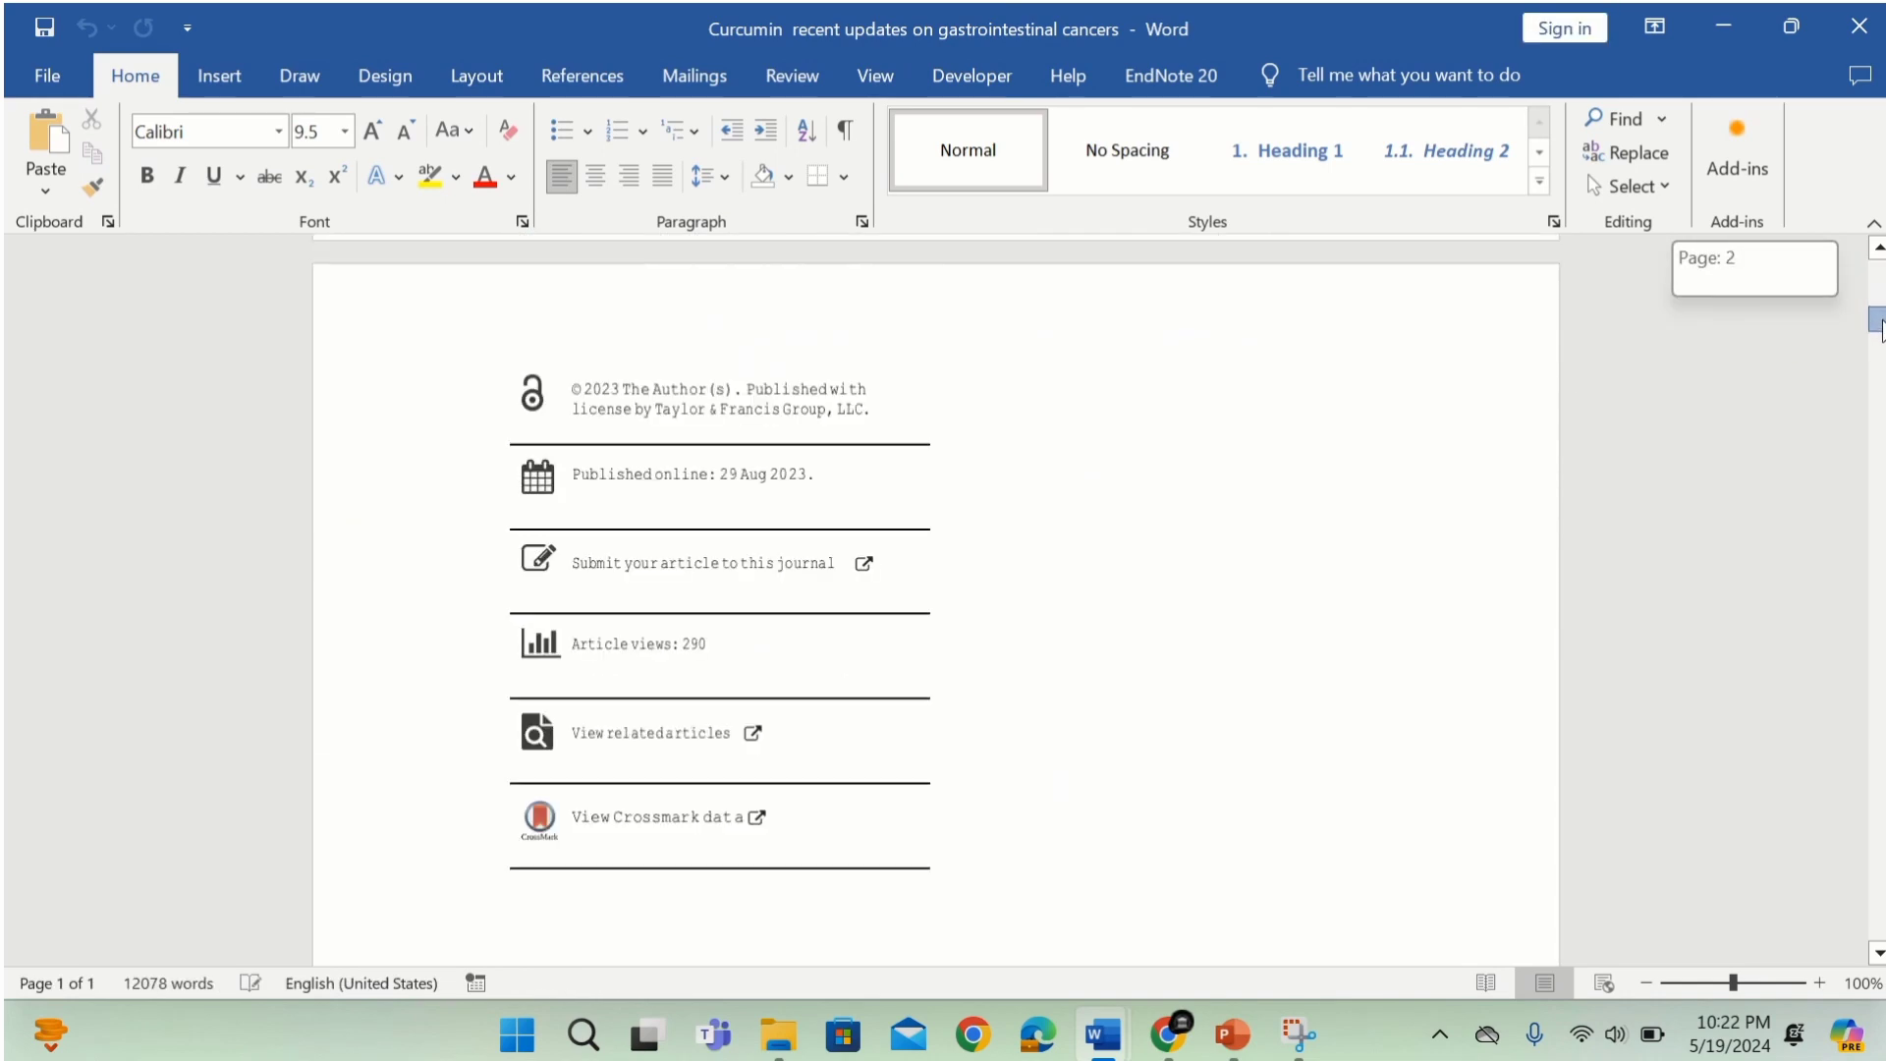
scroll(down, 3)
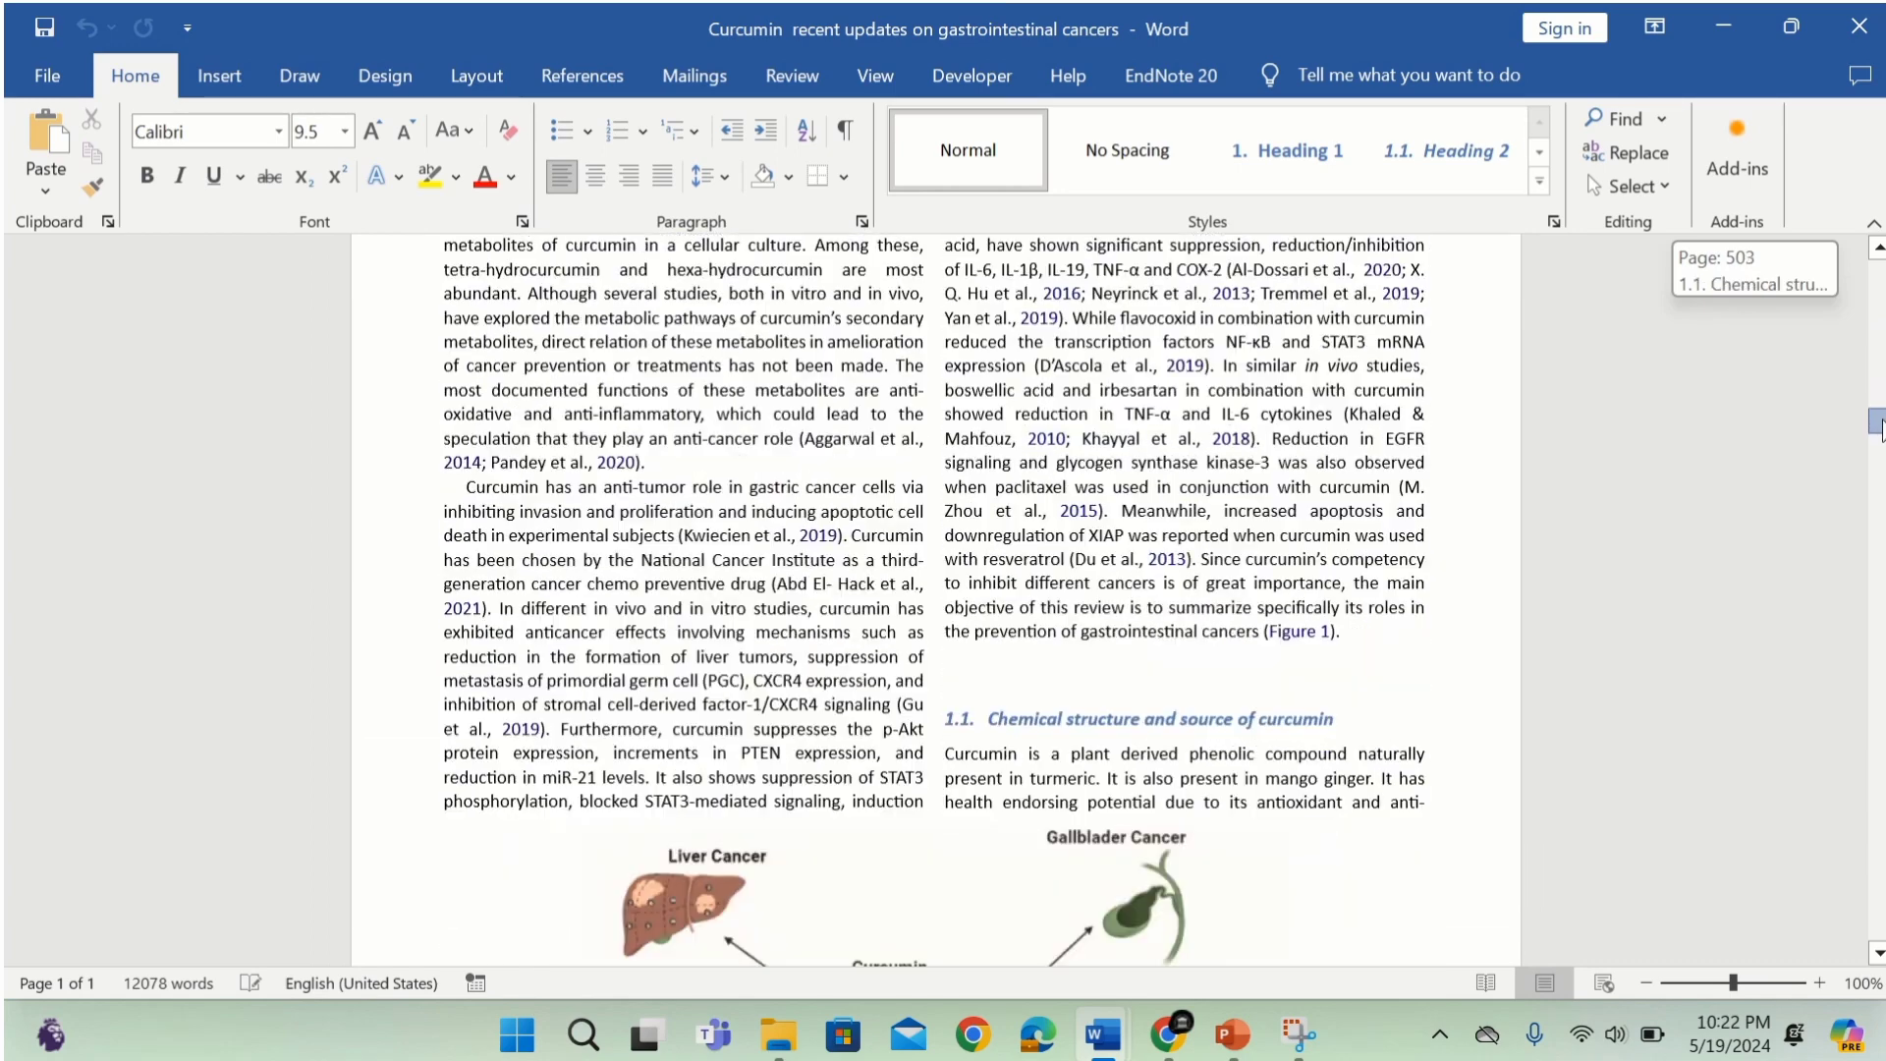
scroll(down, 3)
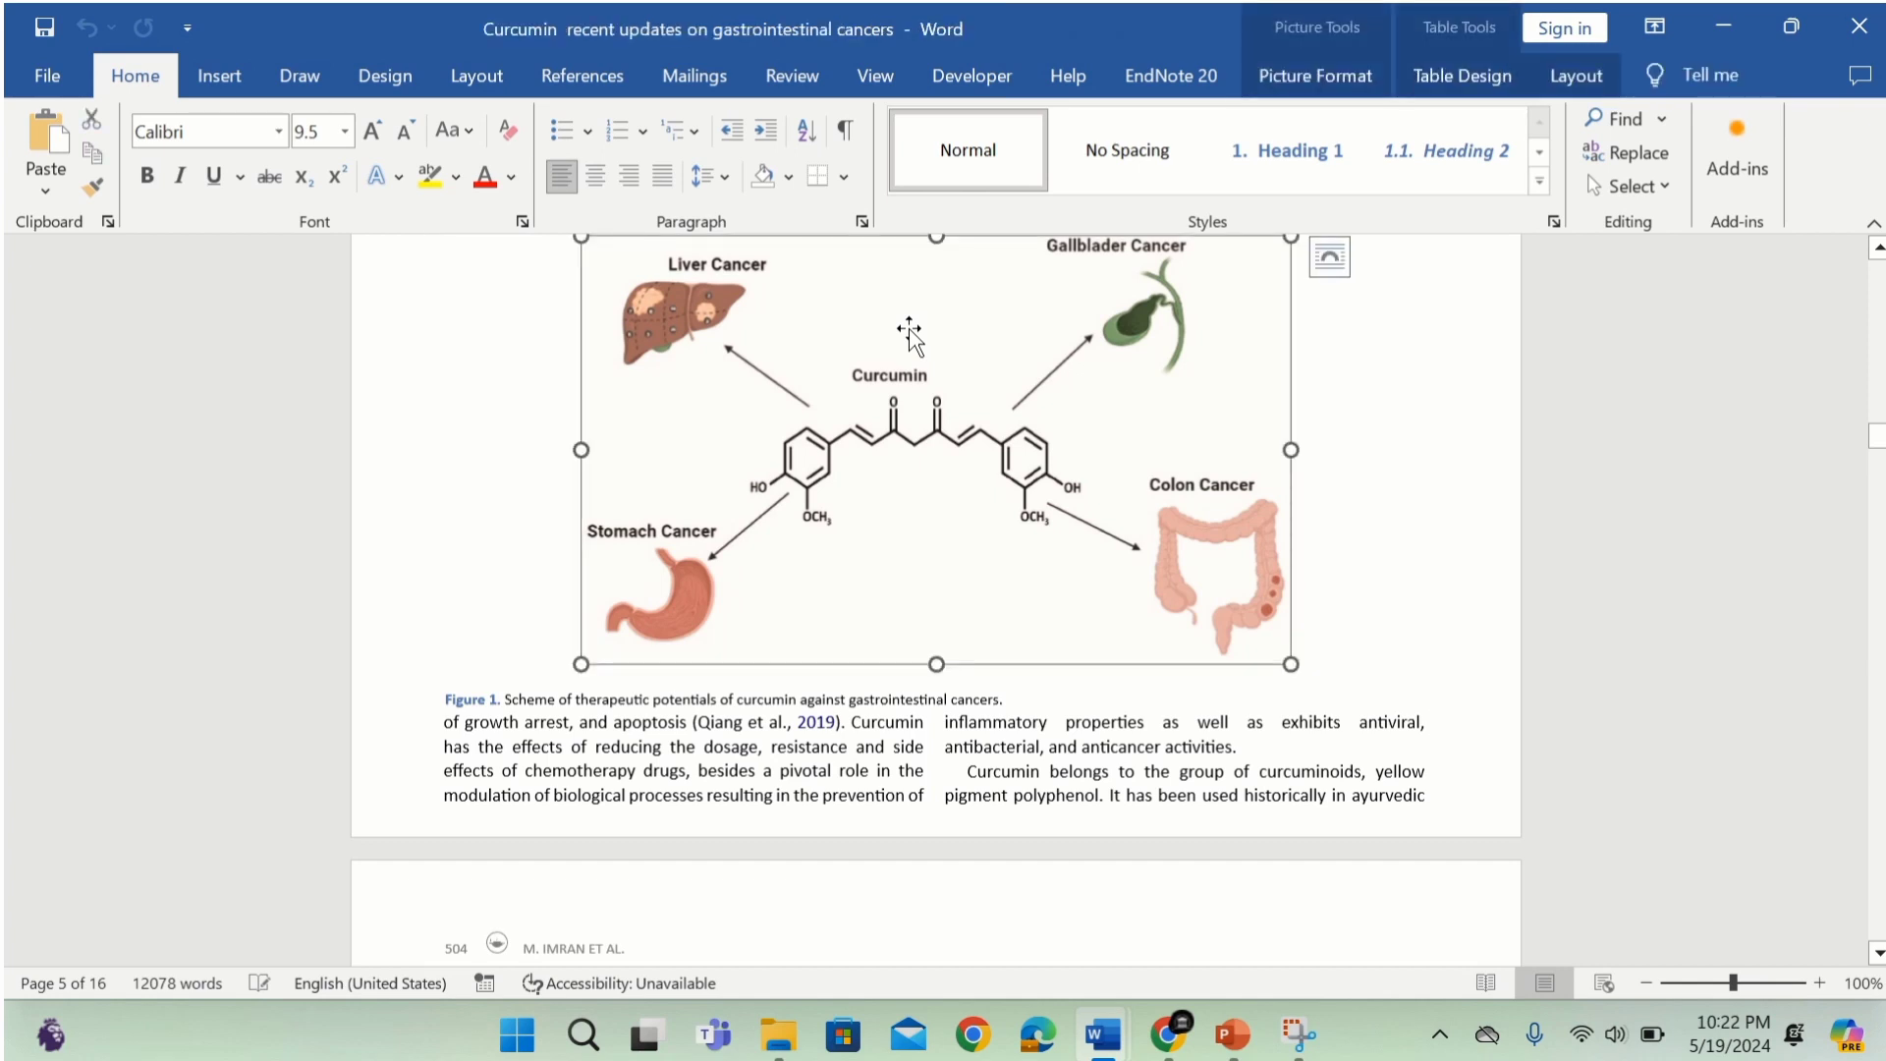
- Copy the Figure 1 diagram from the converted document and paste it into the blank document
right_click(908, 330)
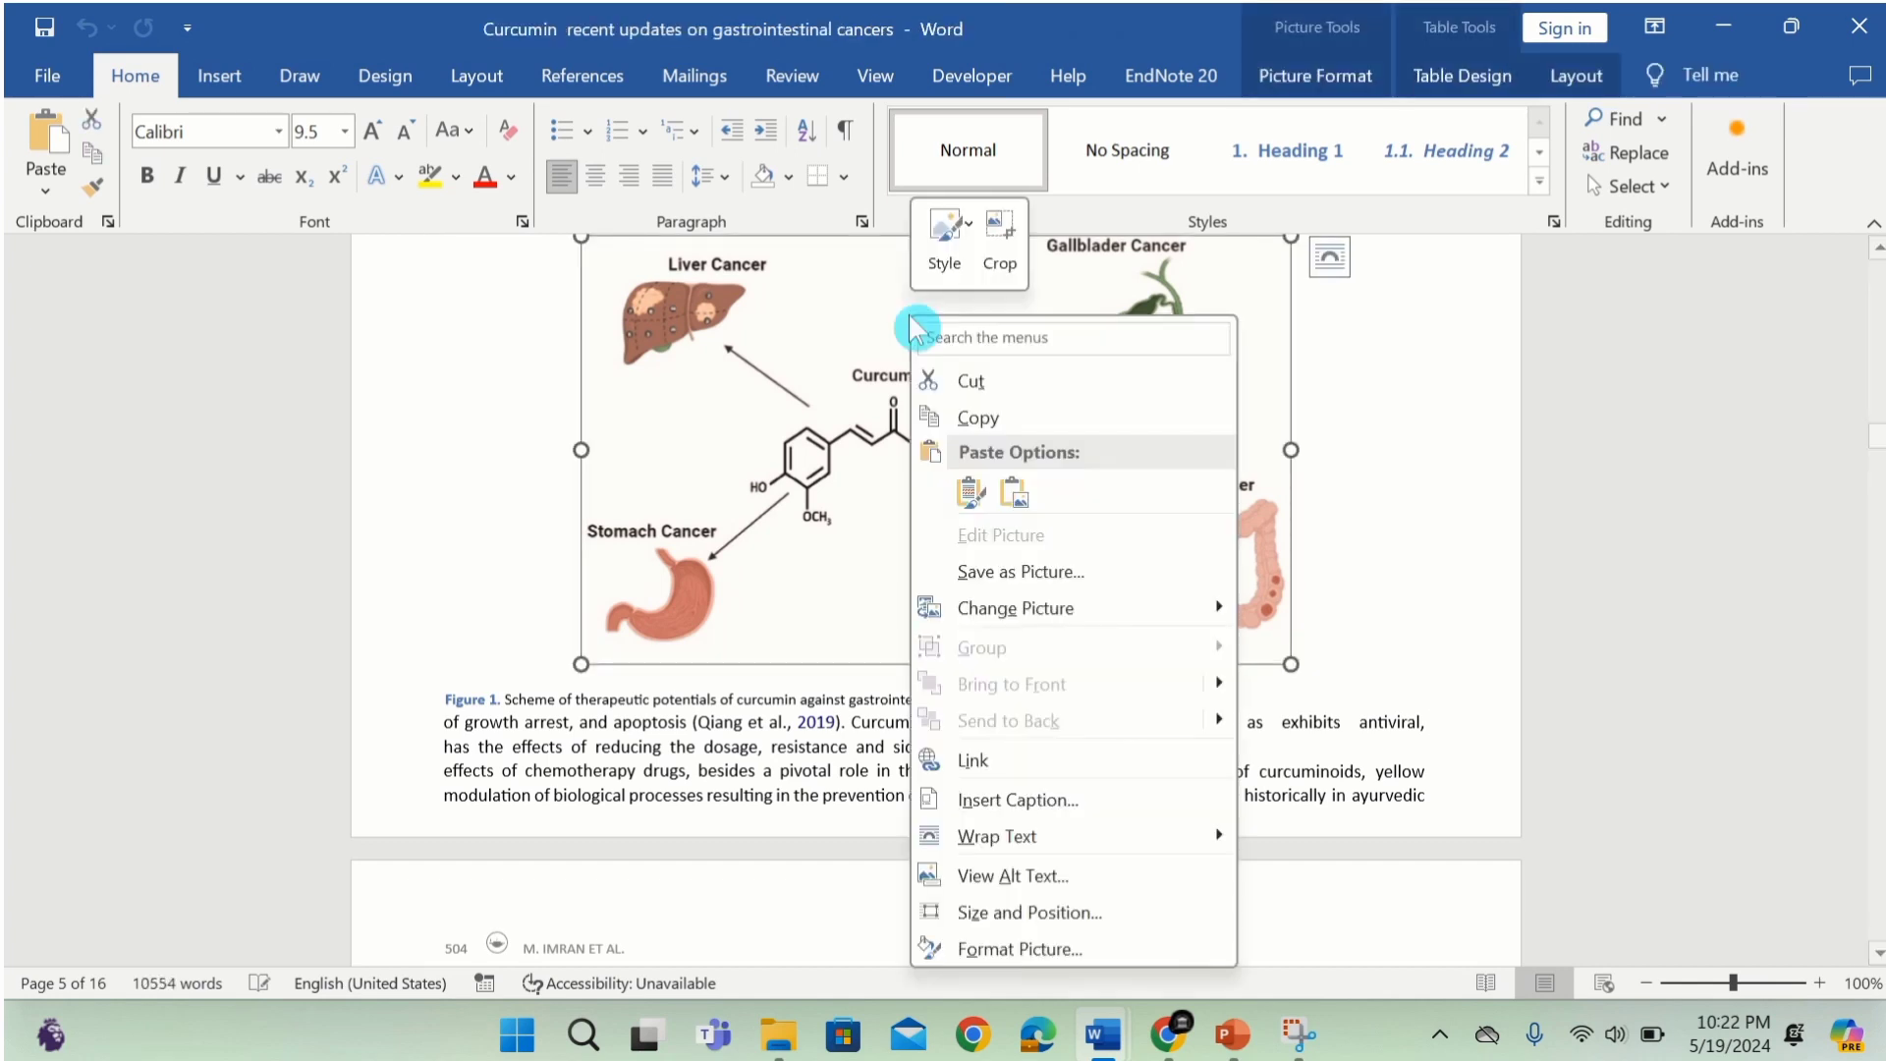
click(981, 406)
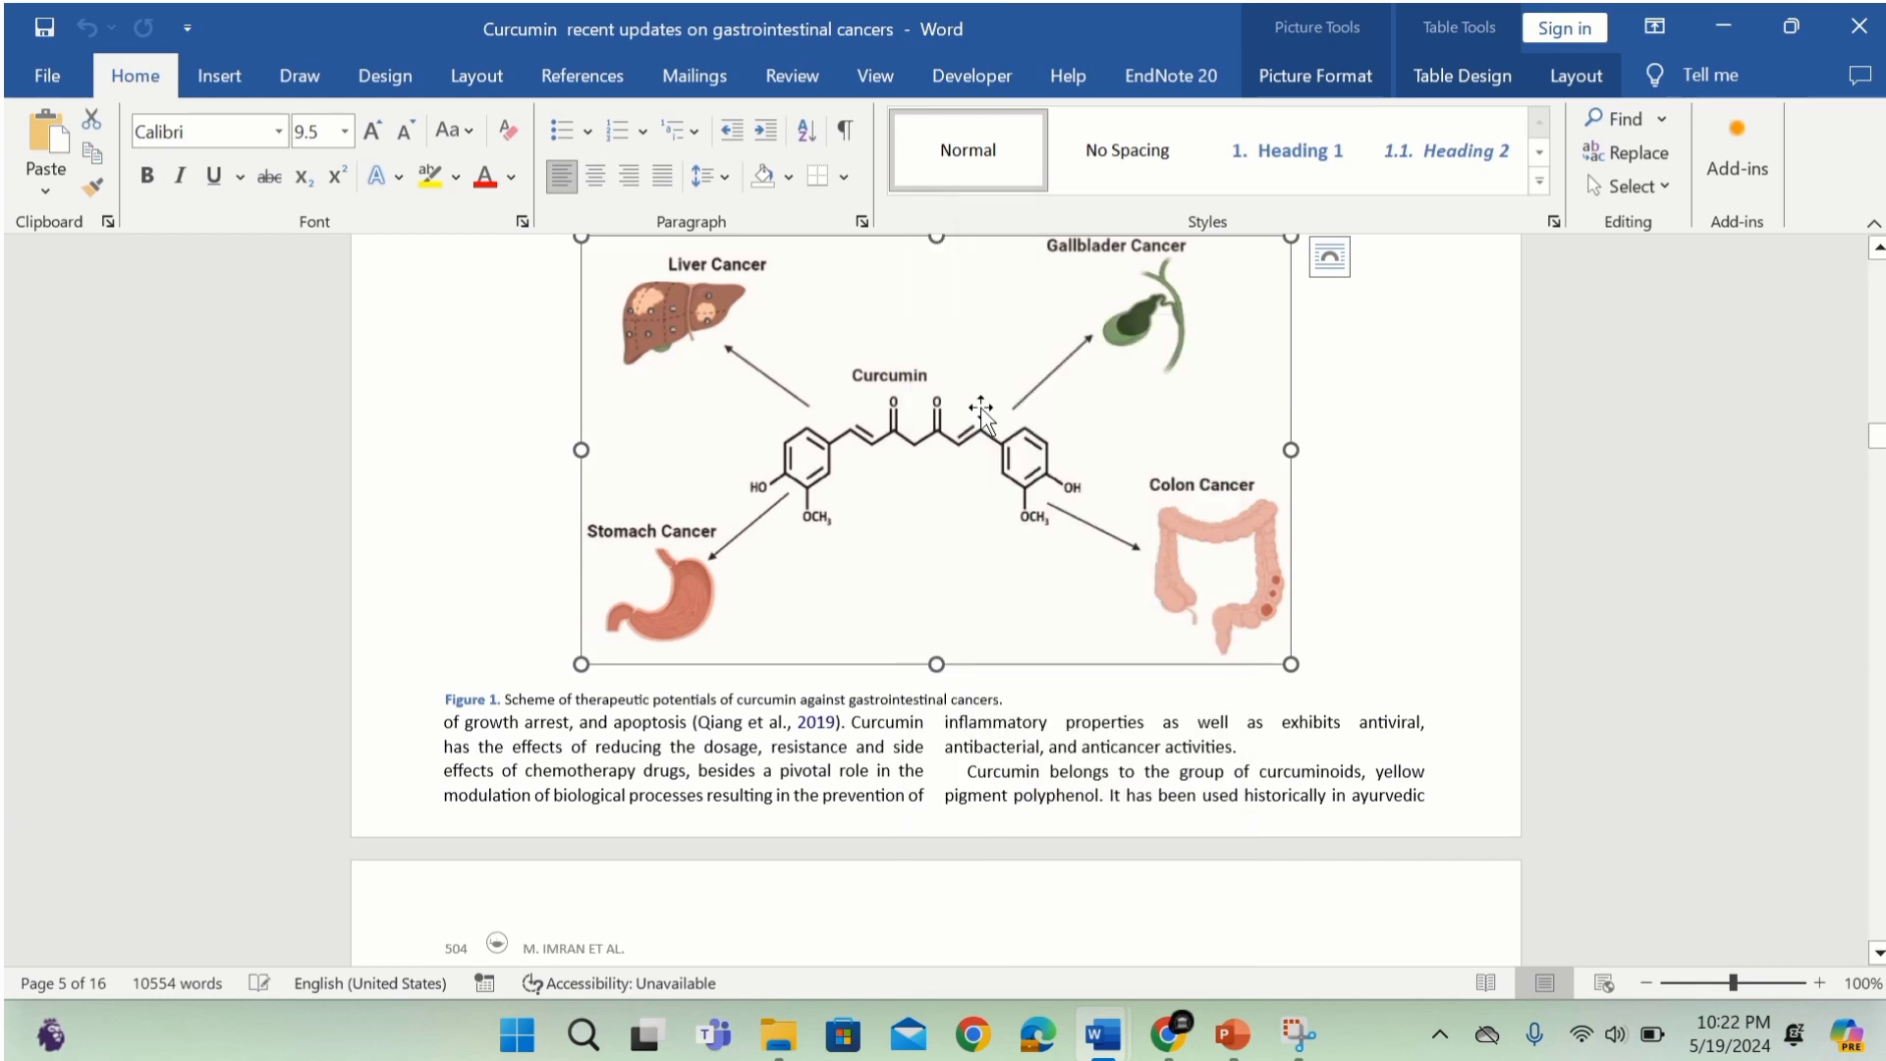
mouse_move(1096, 1033)
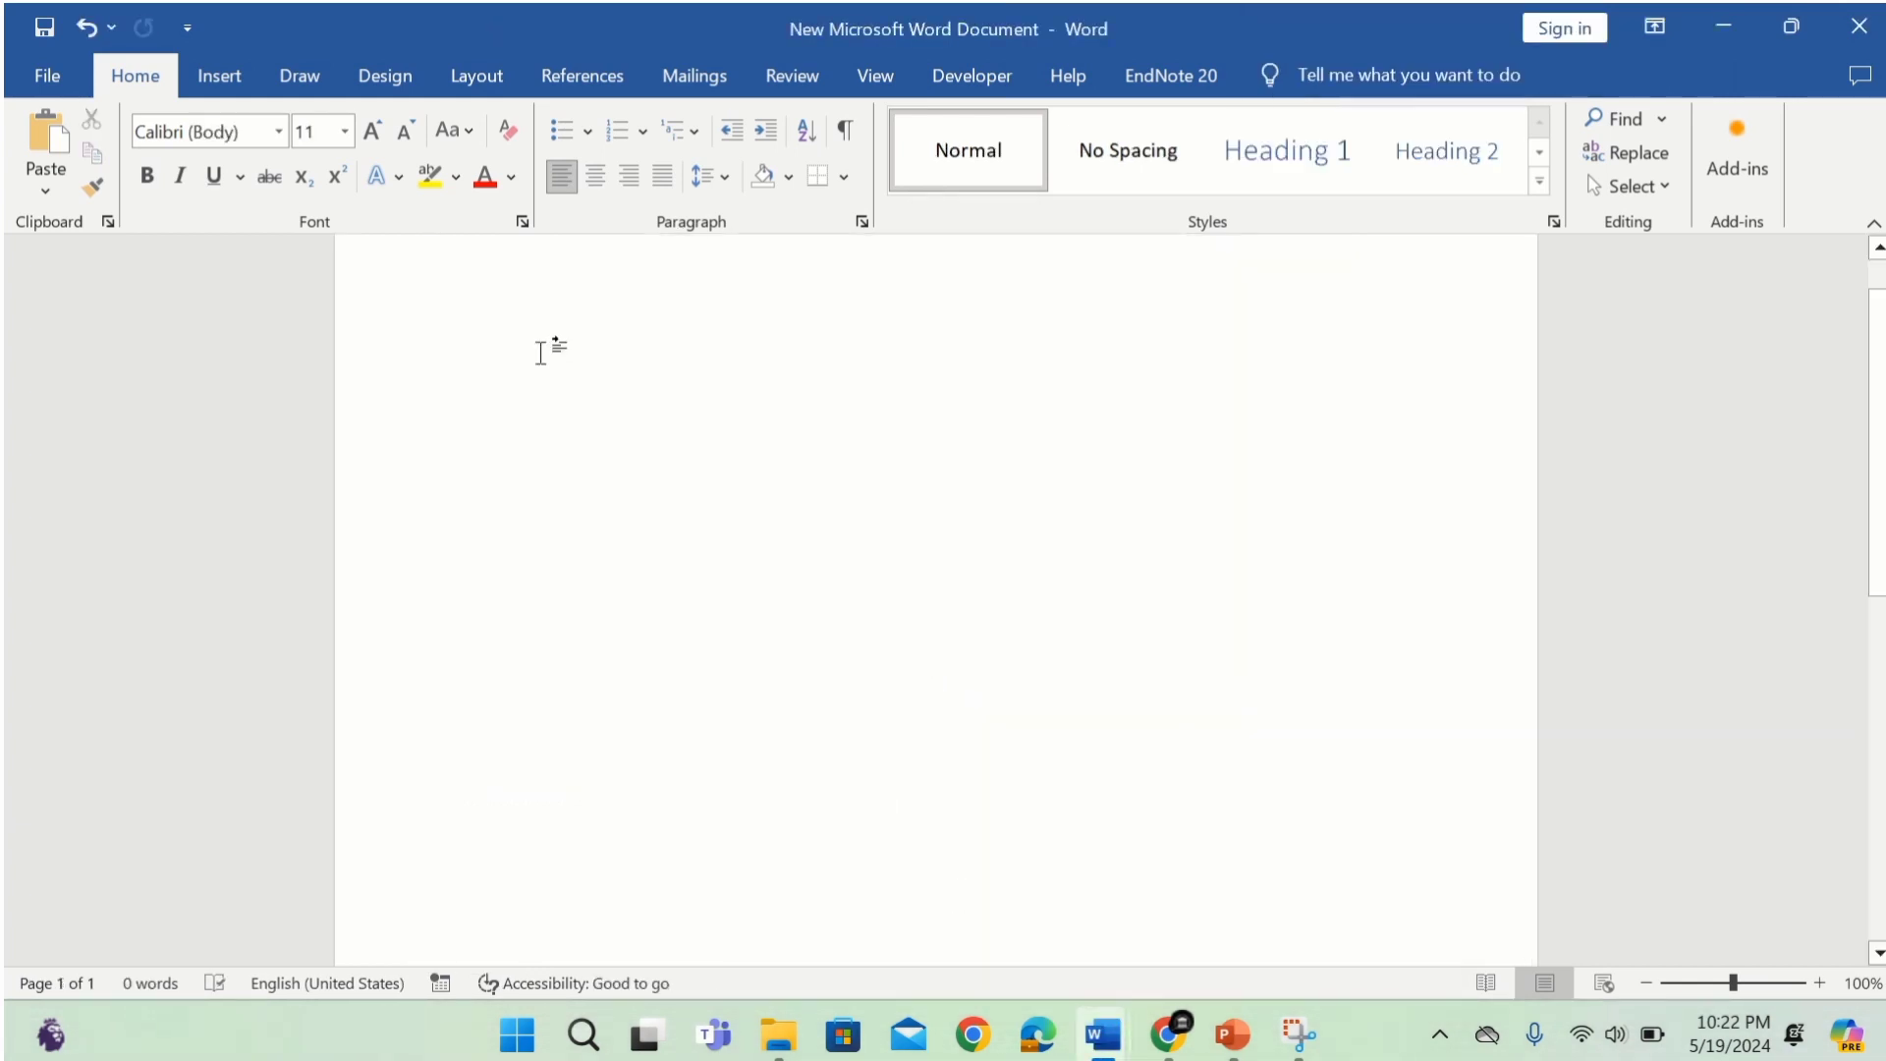
right_click(517, 371)
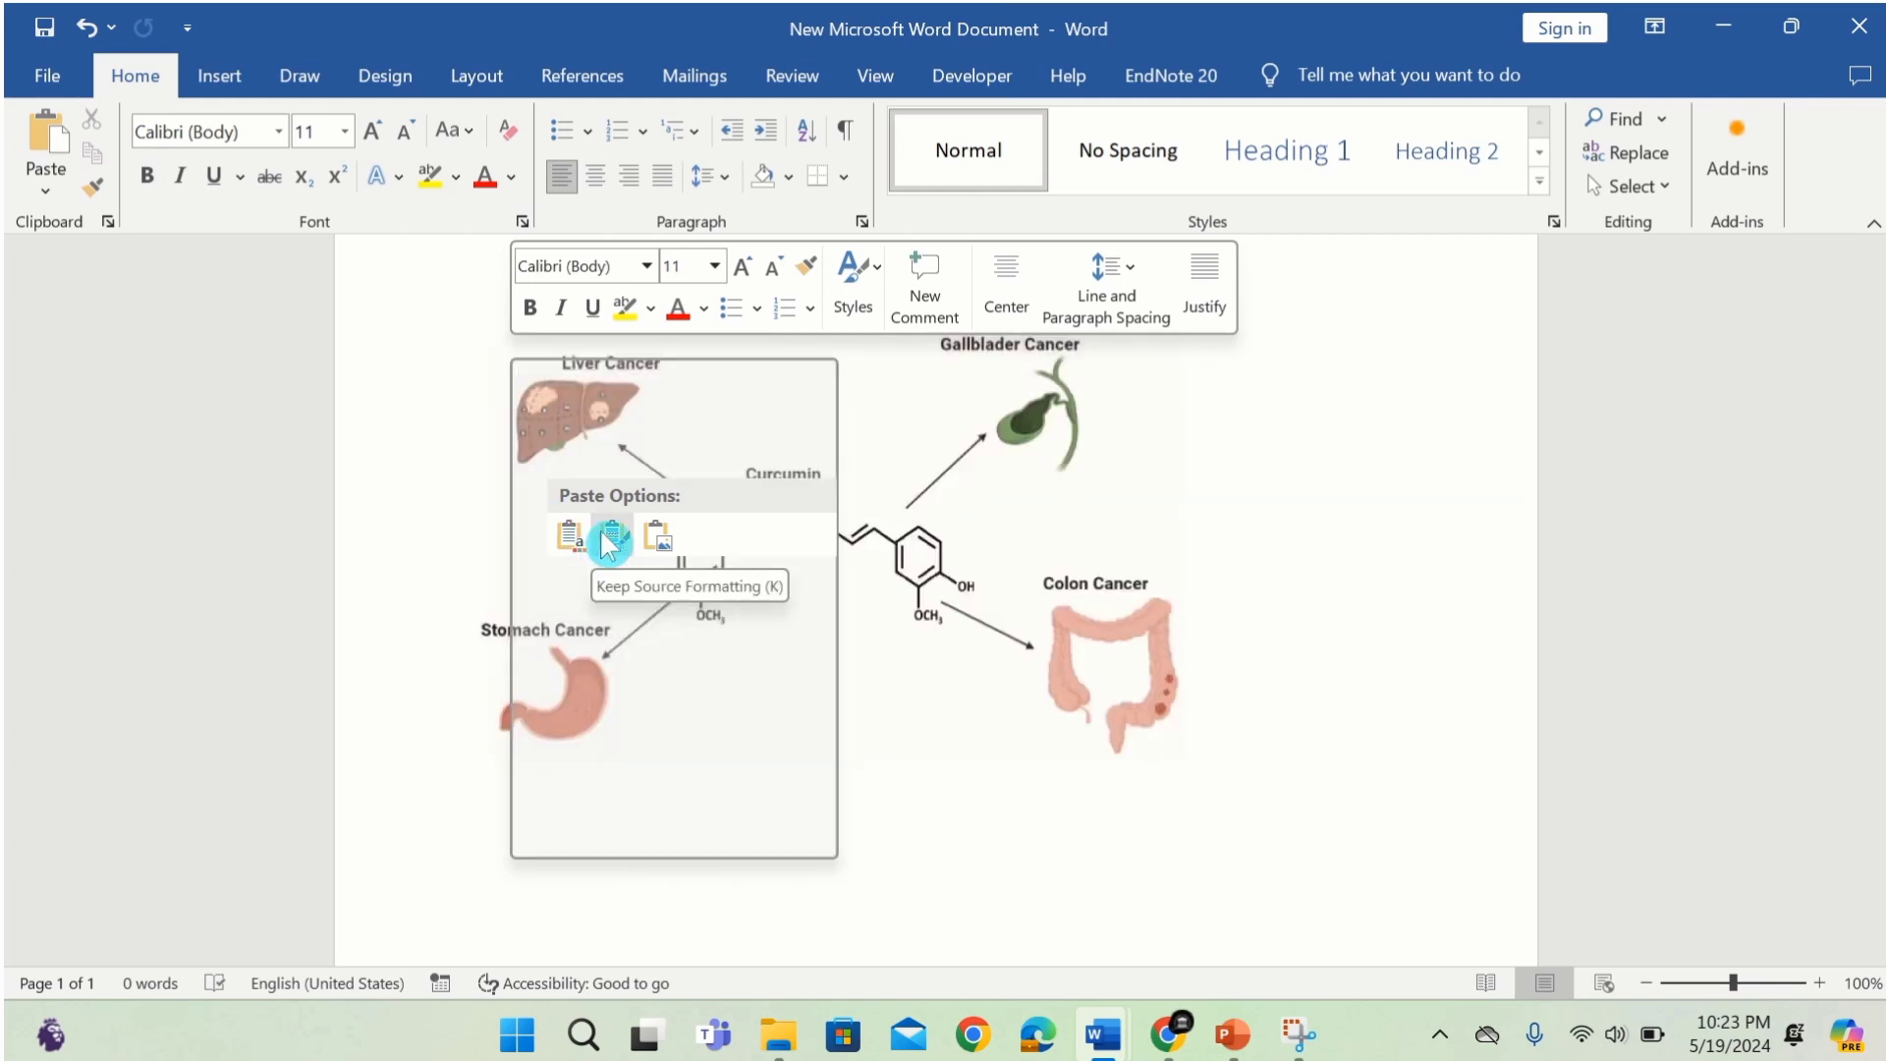
mouse_move(656, 539)
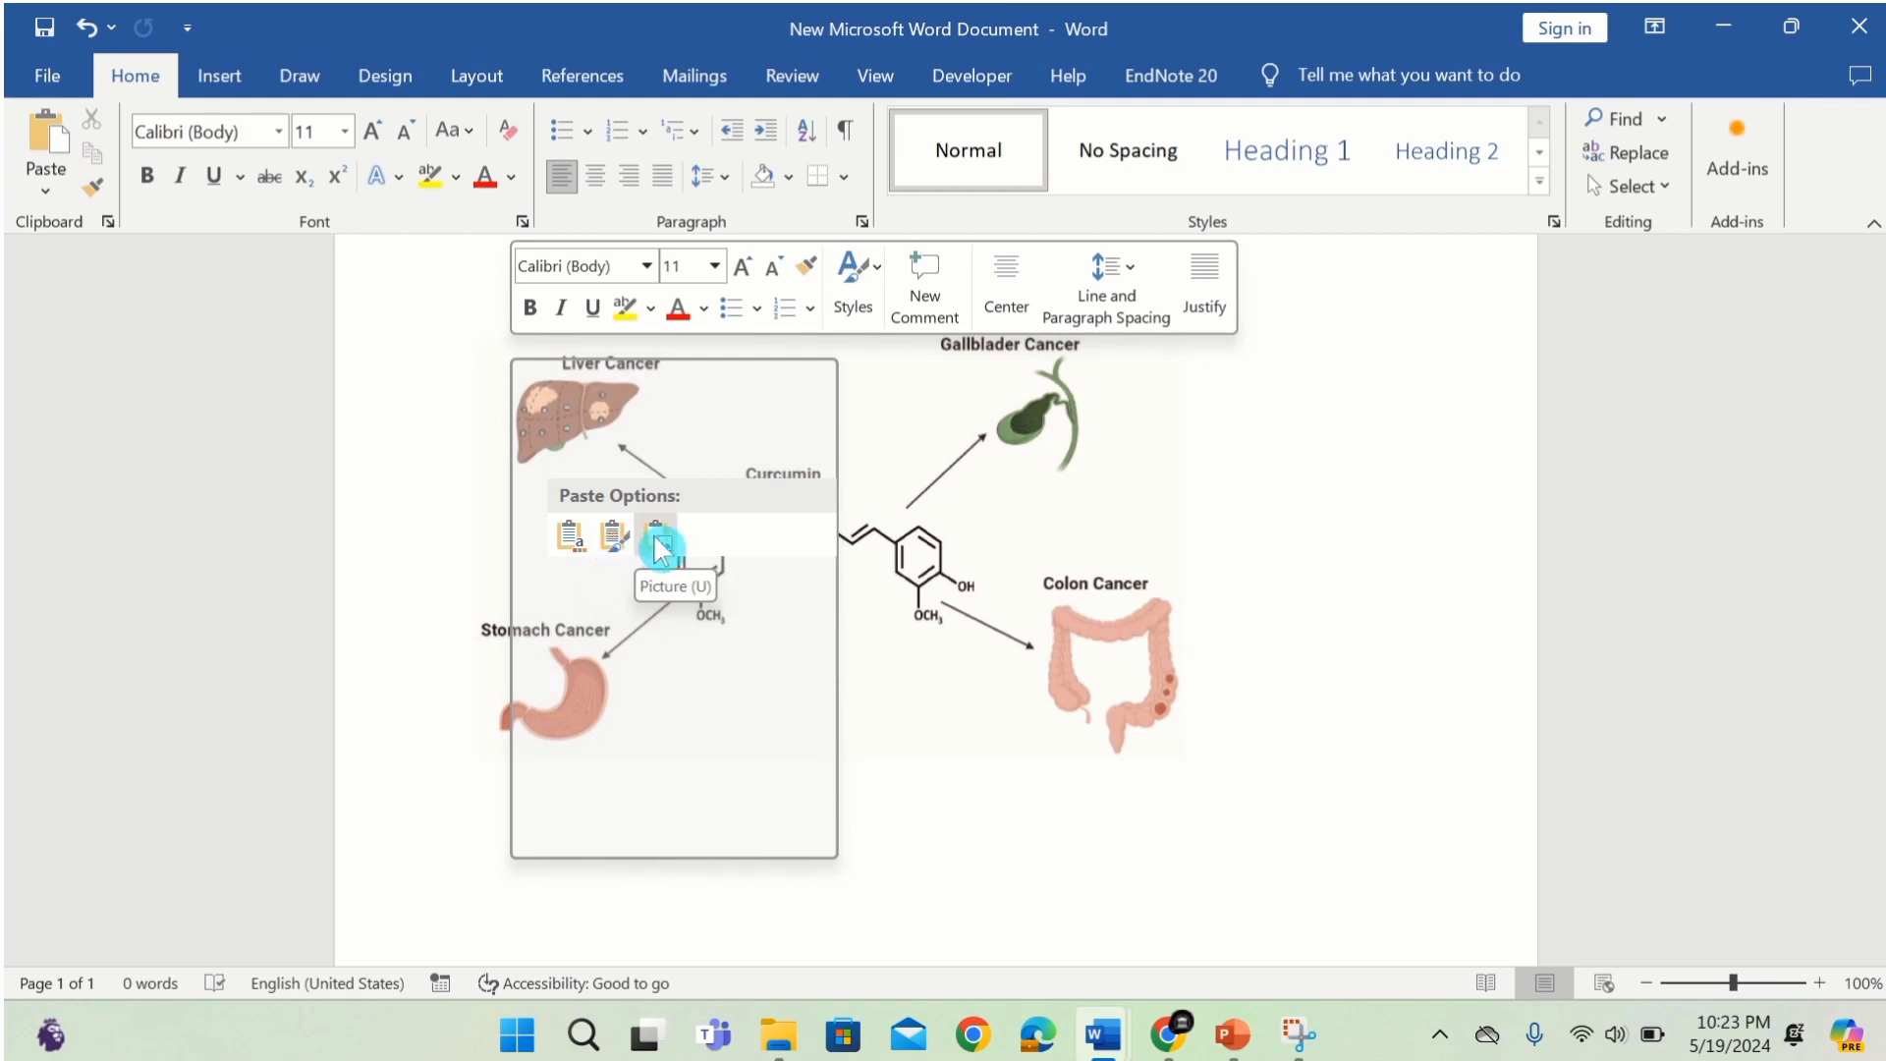
mouse_move(569, 537)
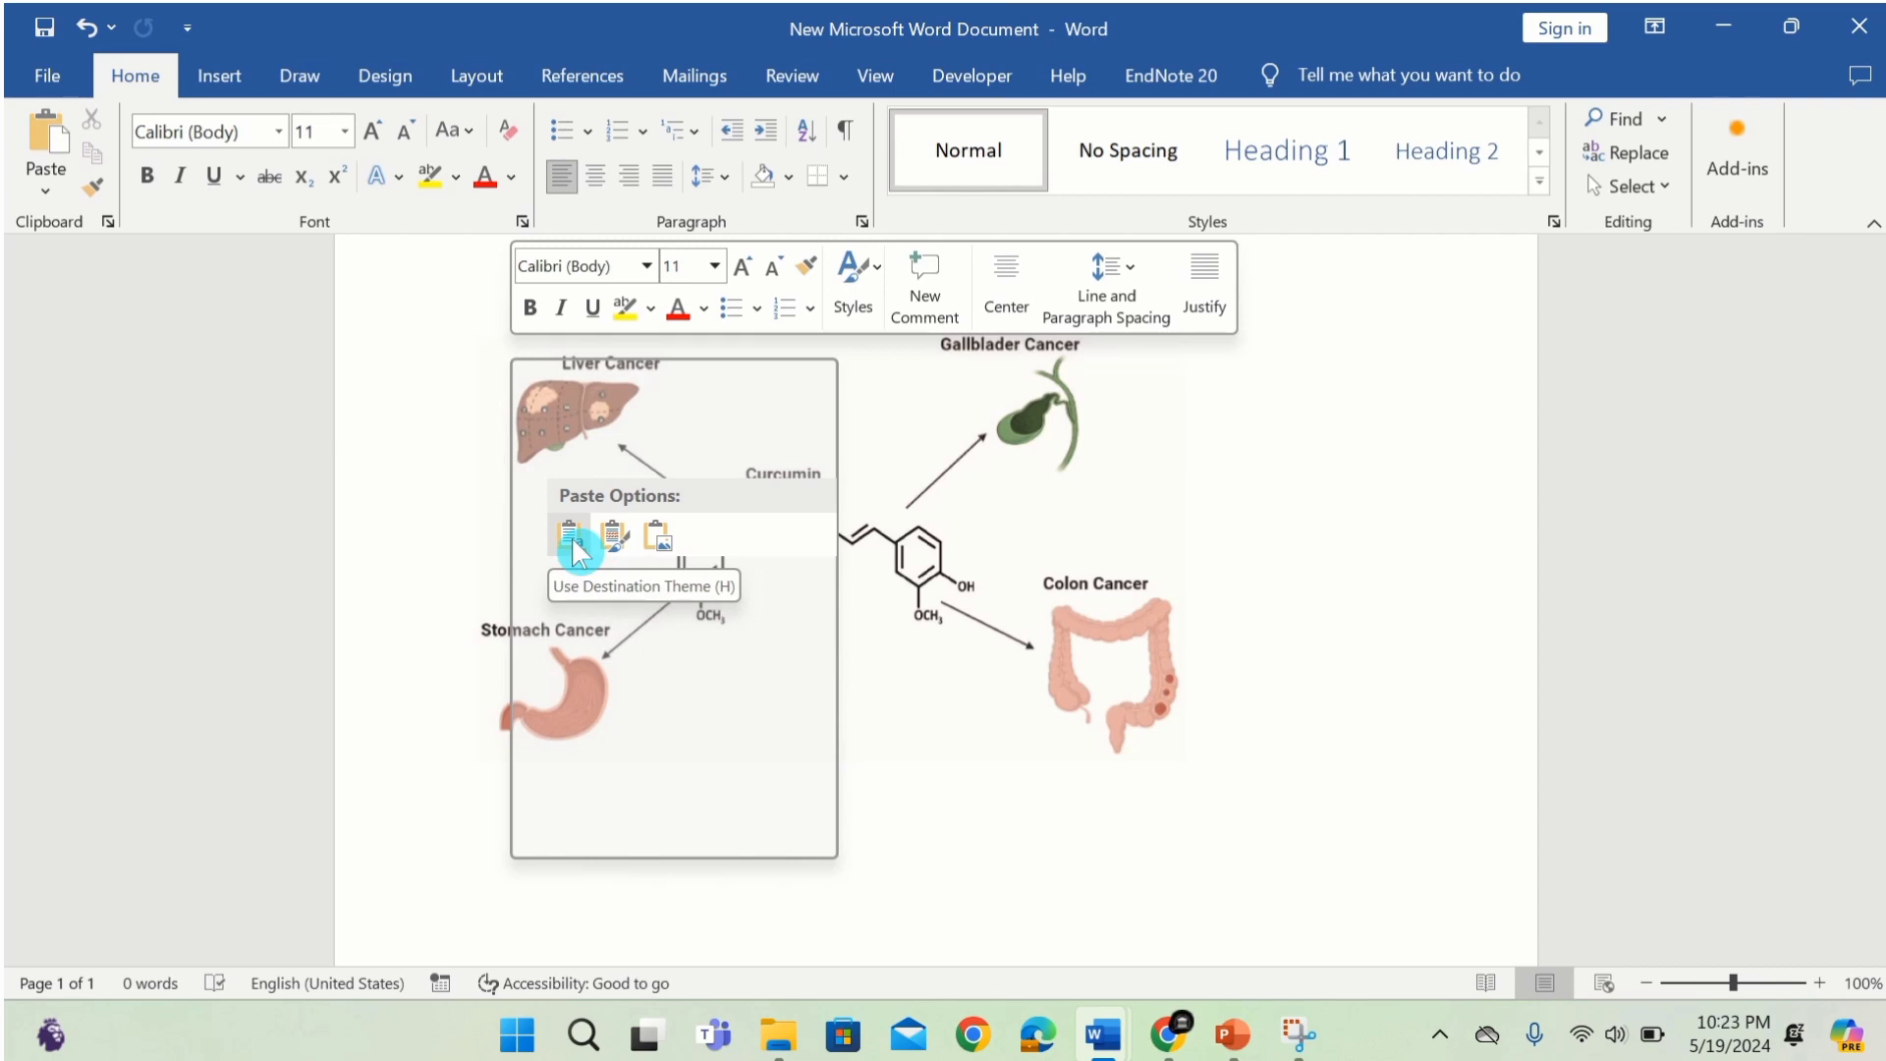
click(569, 535)
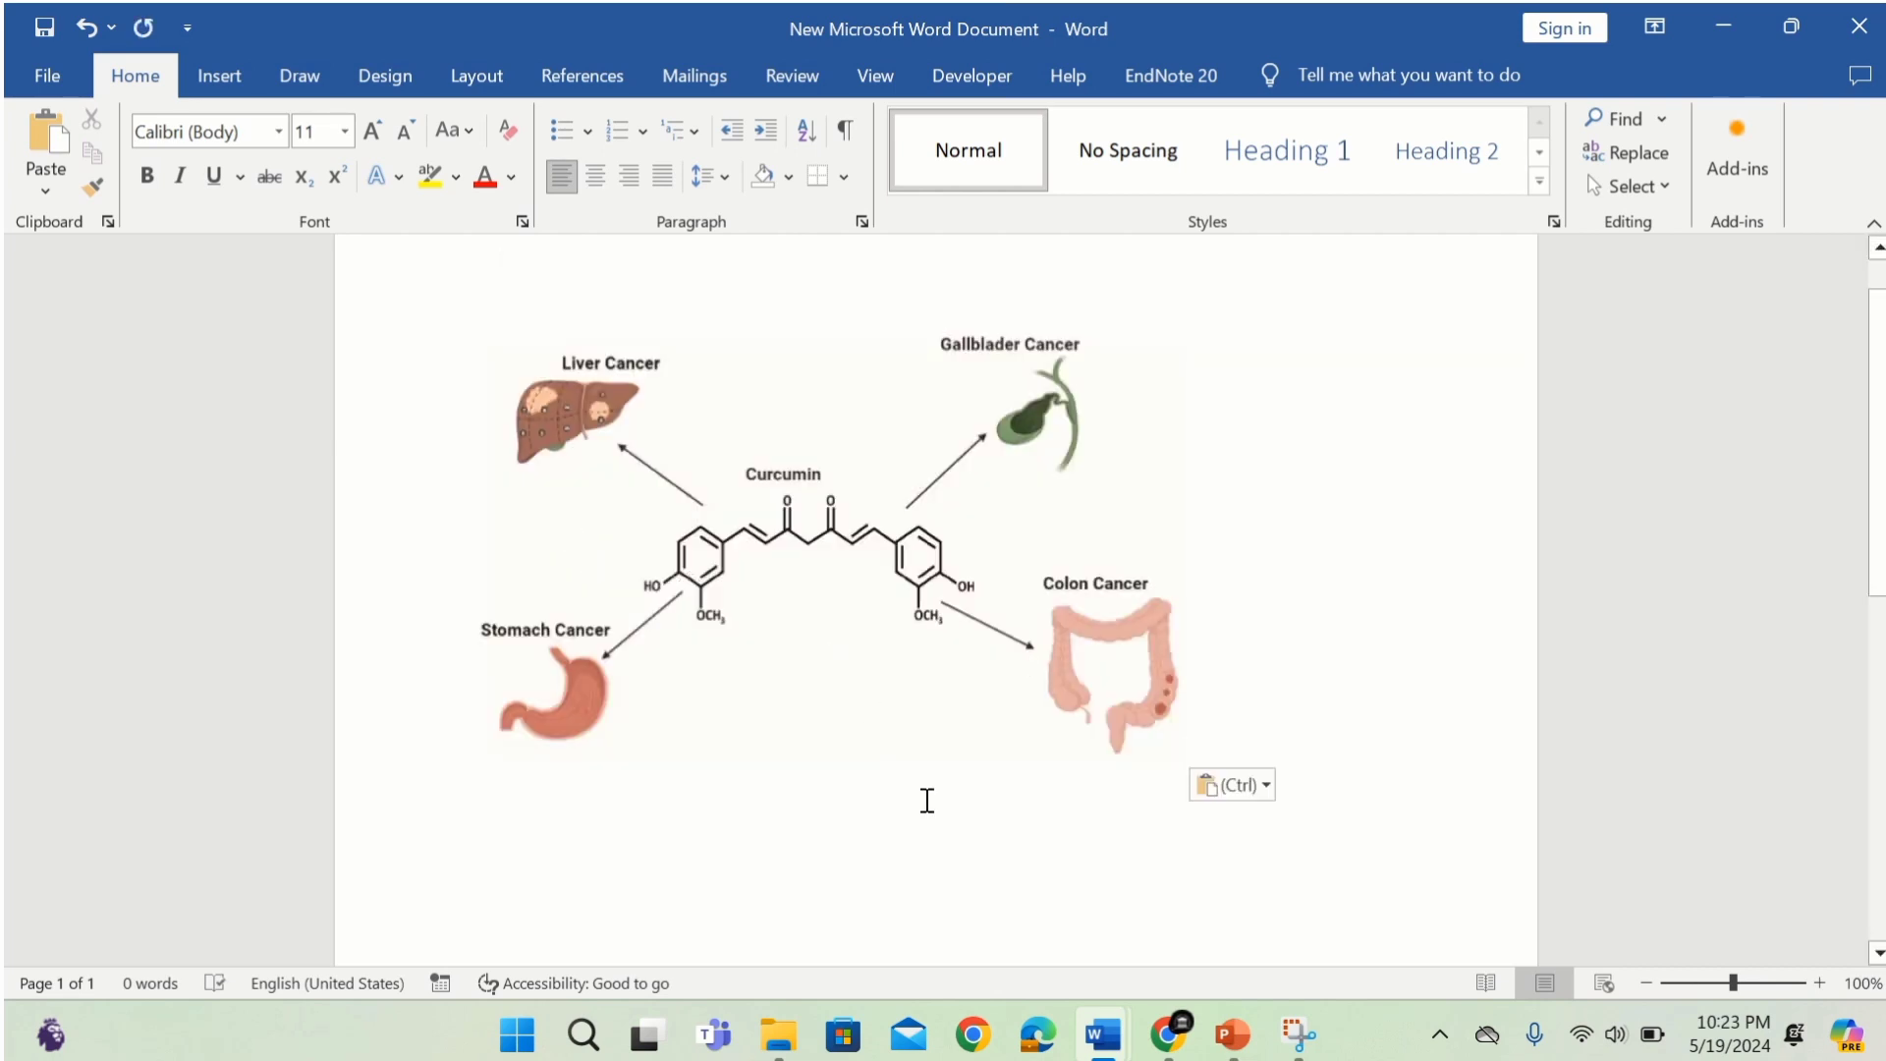